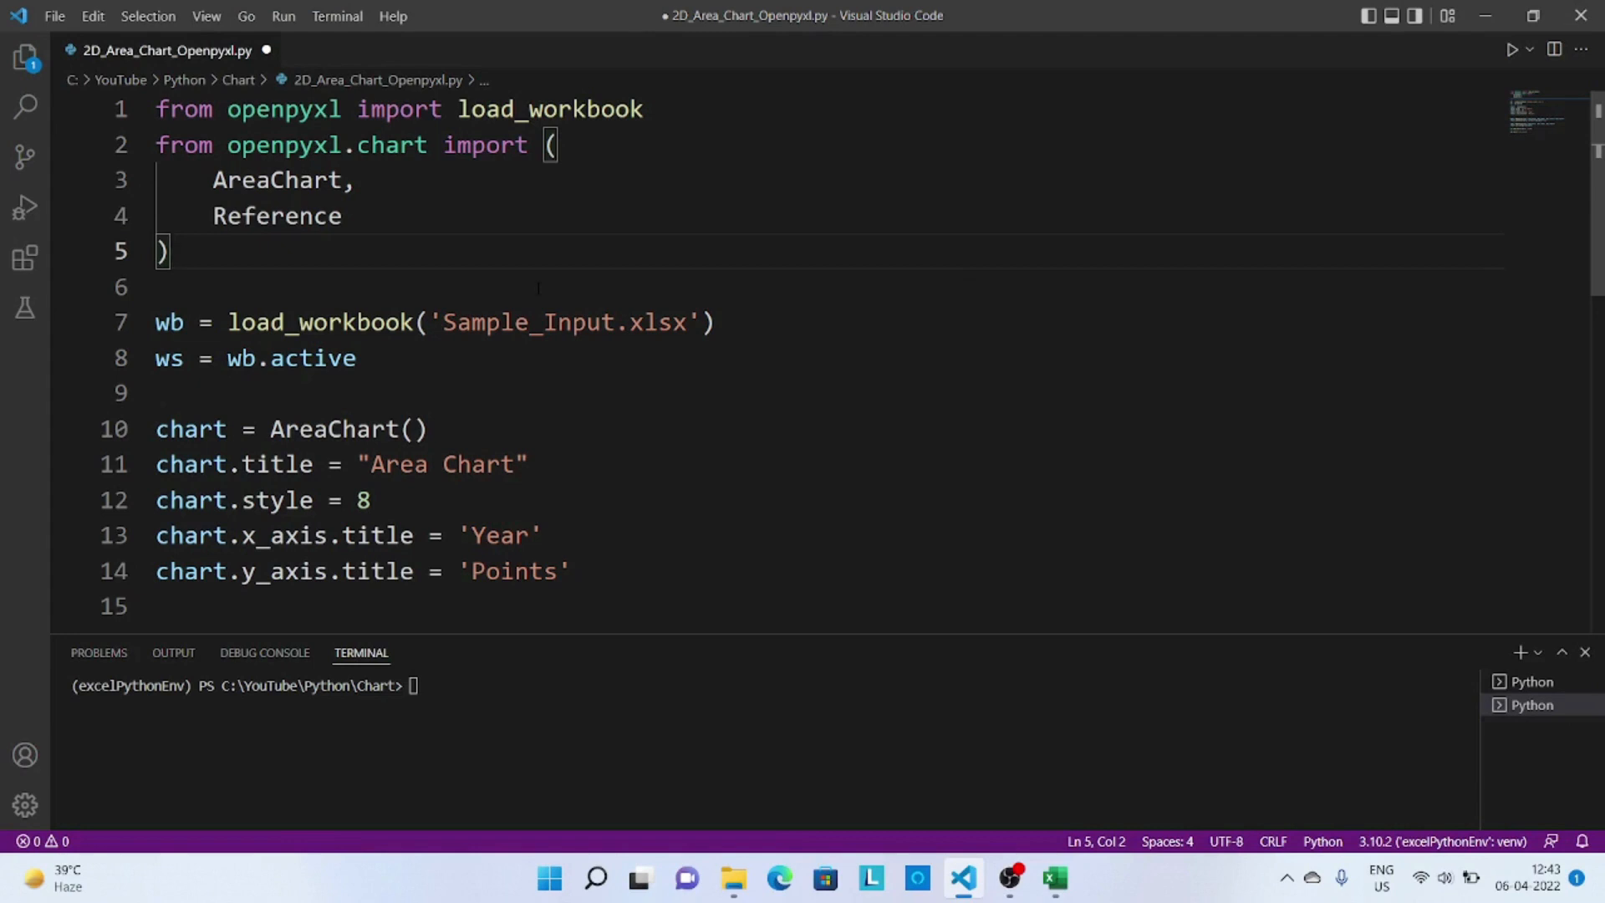
- Review the script's AreaChart and Reference imports and the active worksheet assignment
double_click(550, 109)
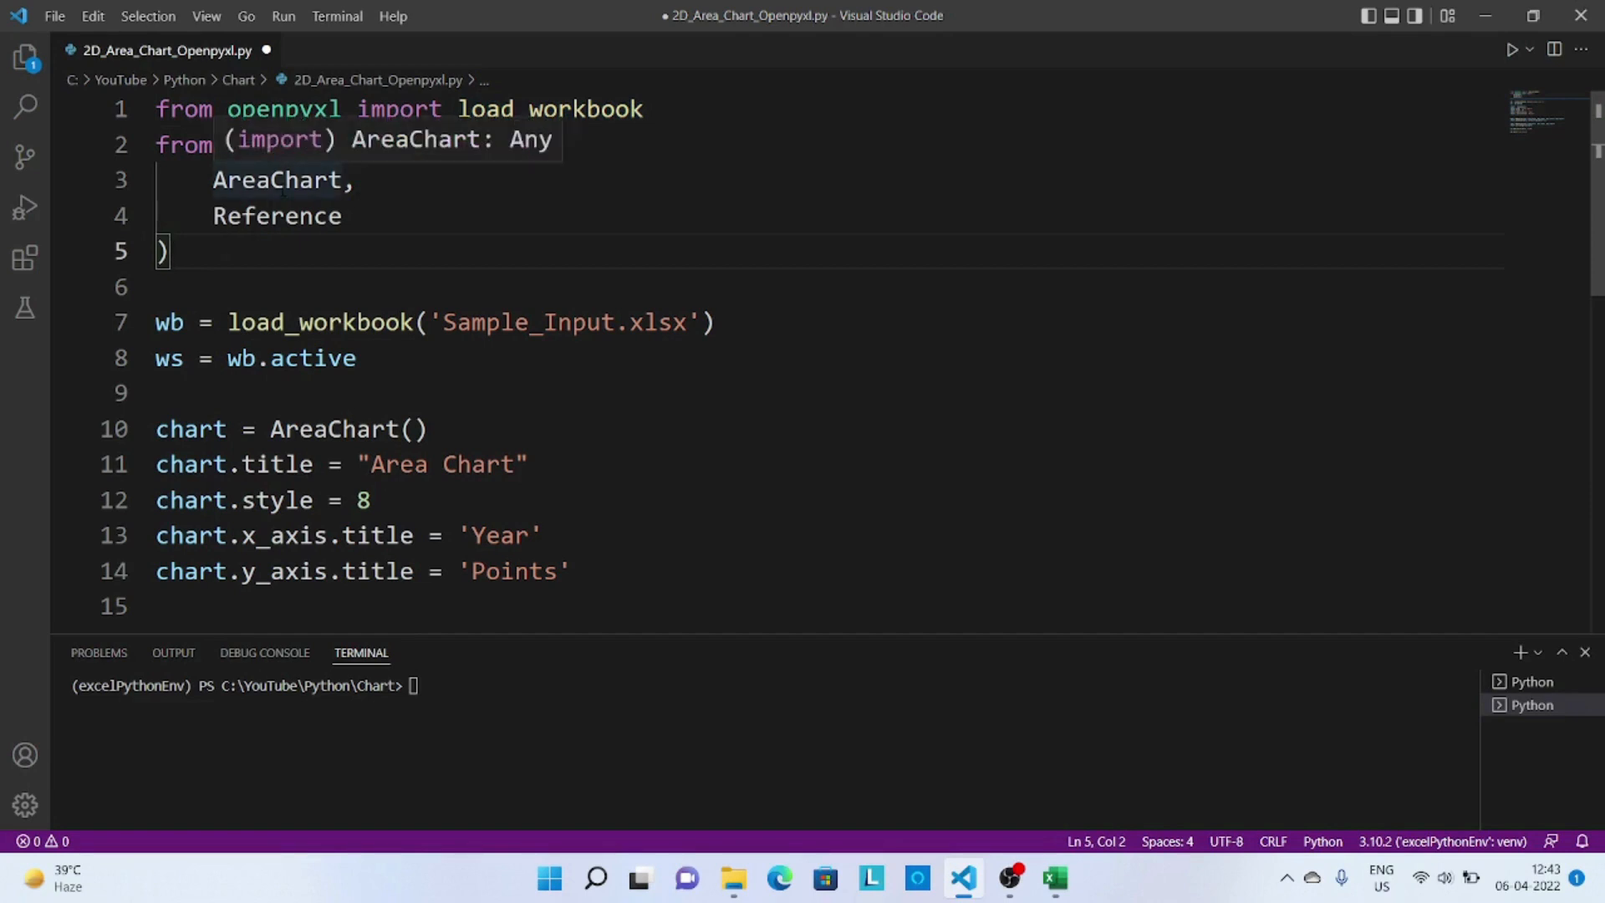
double_click(279, 180)
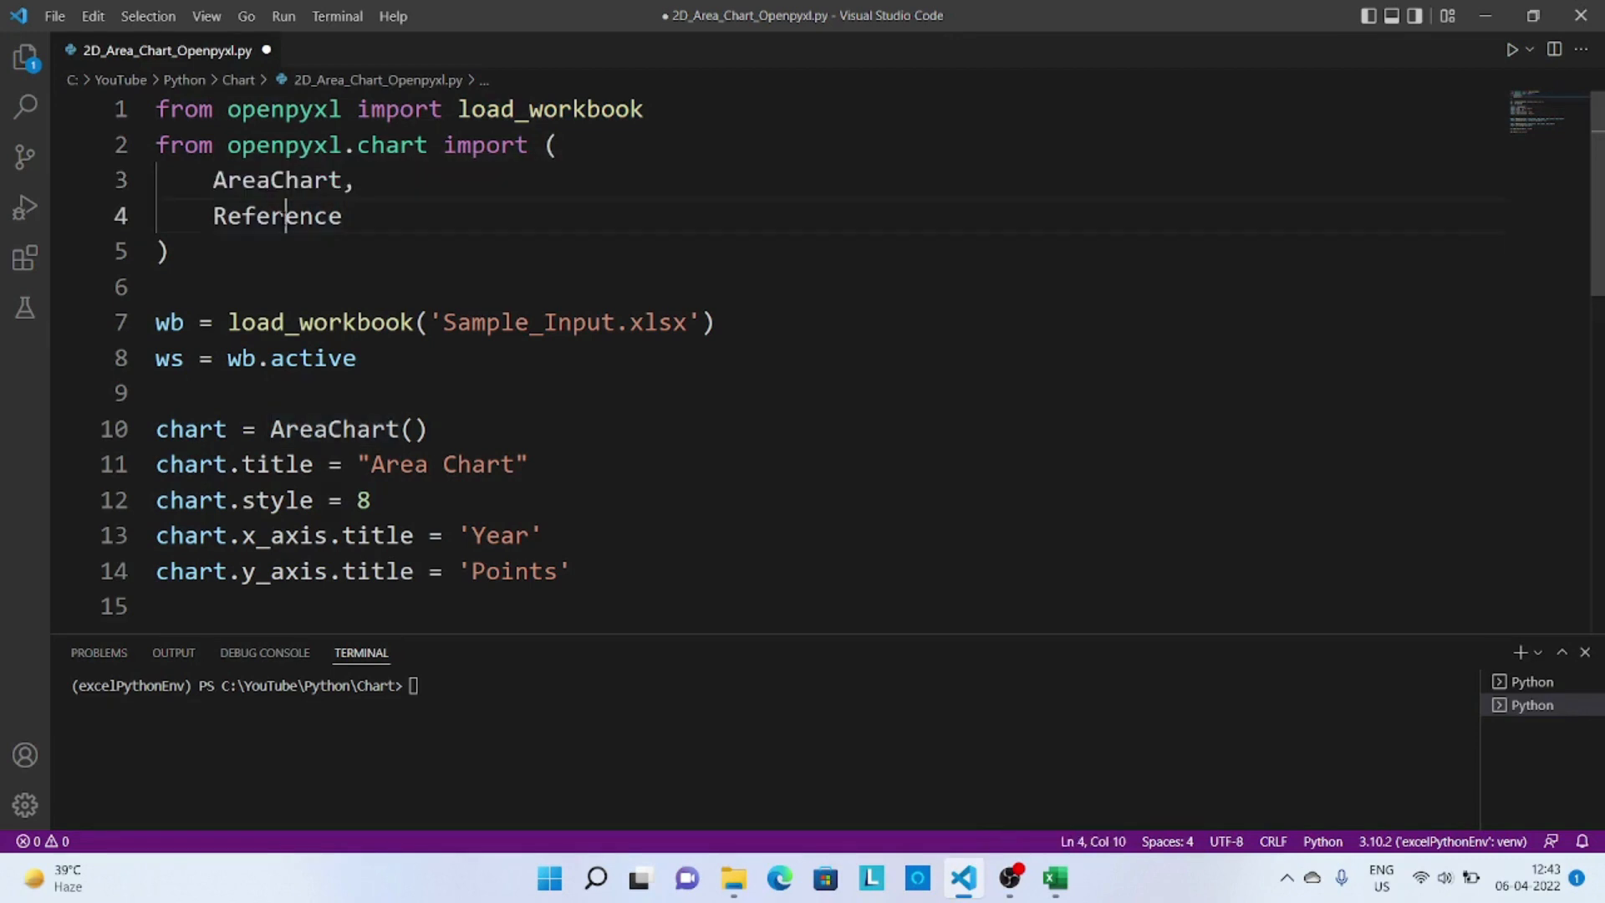
double_click(276, 216)
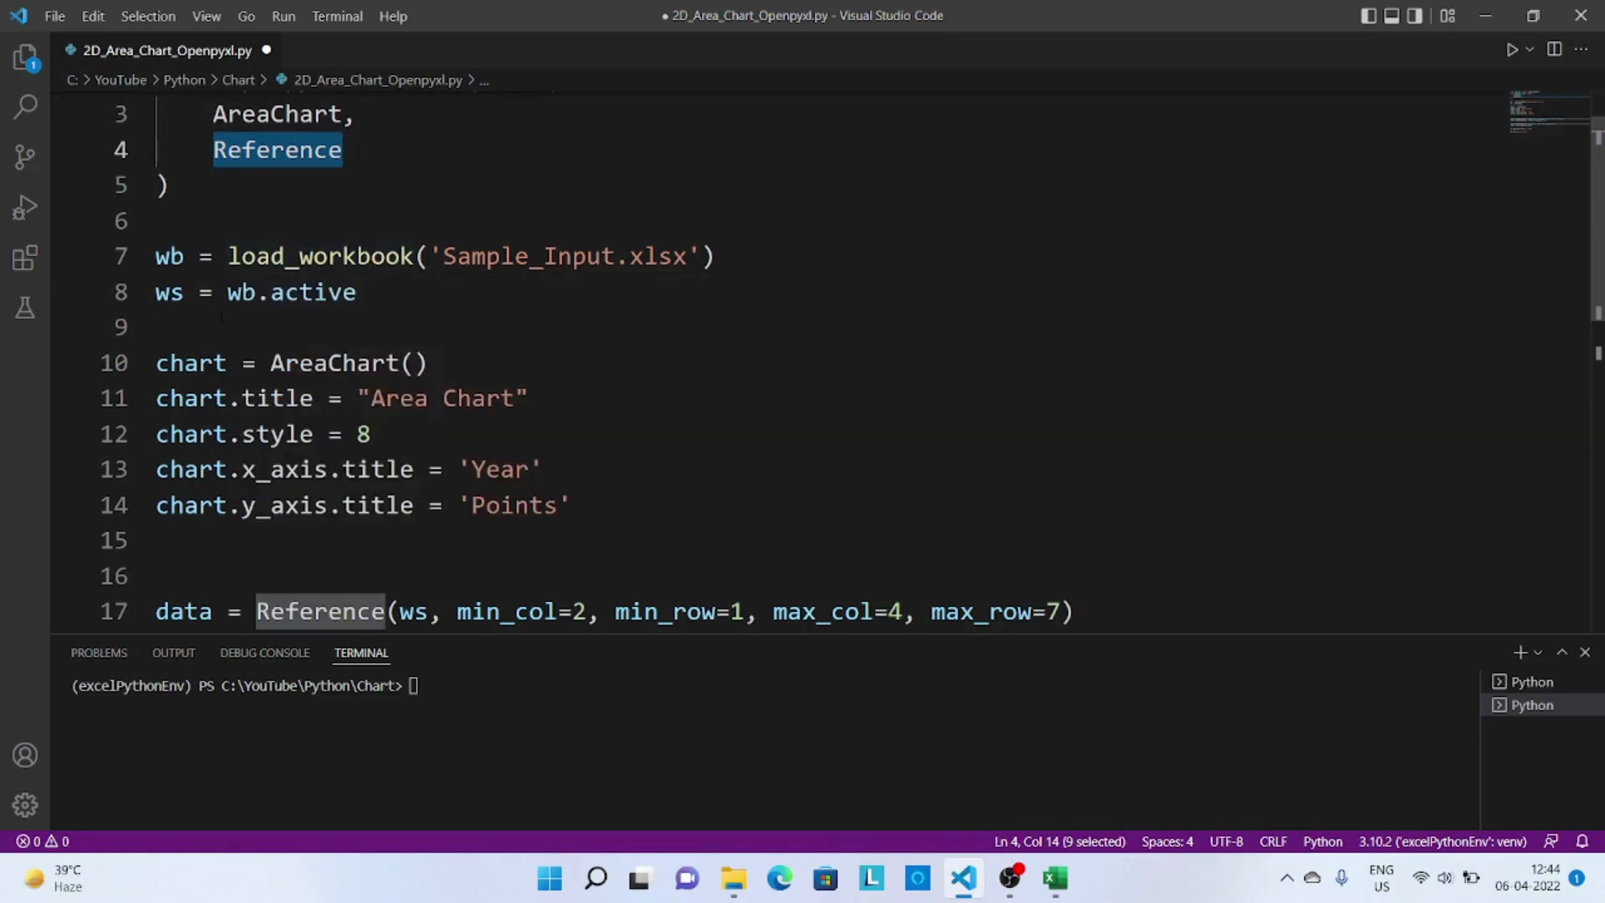
double_click(291, 291)
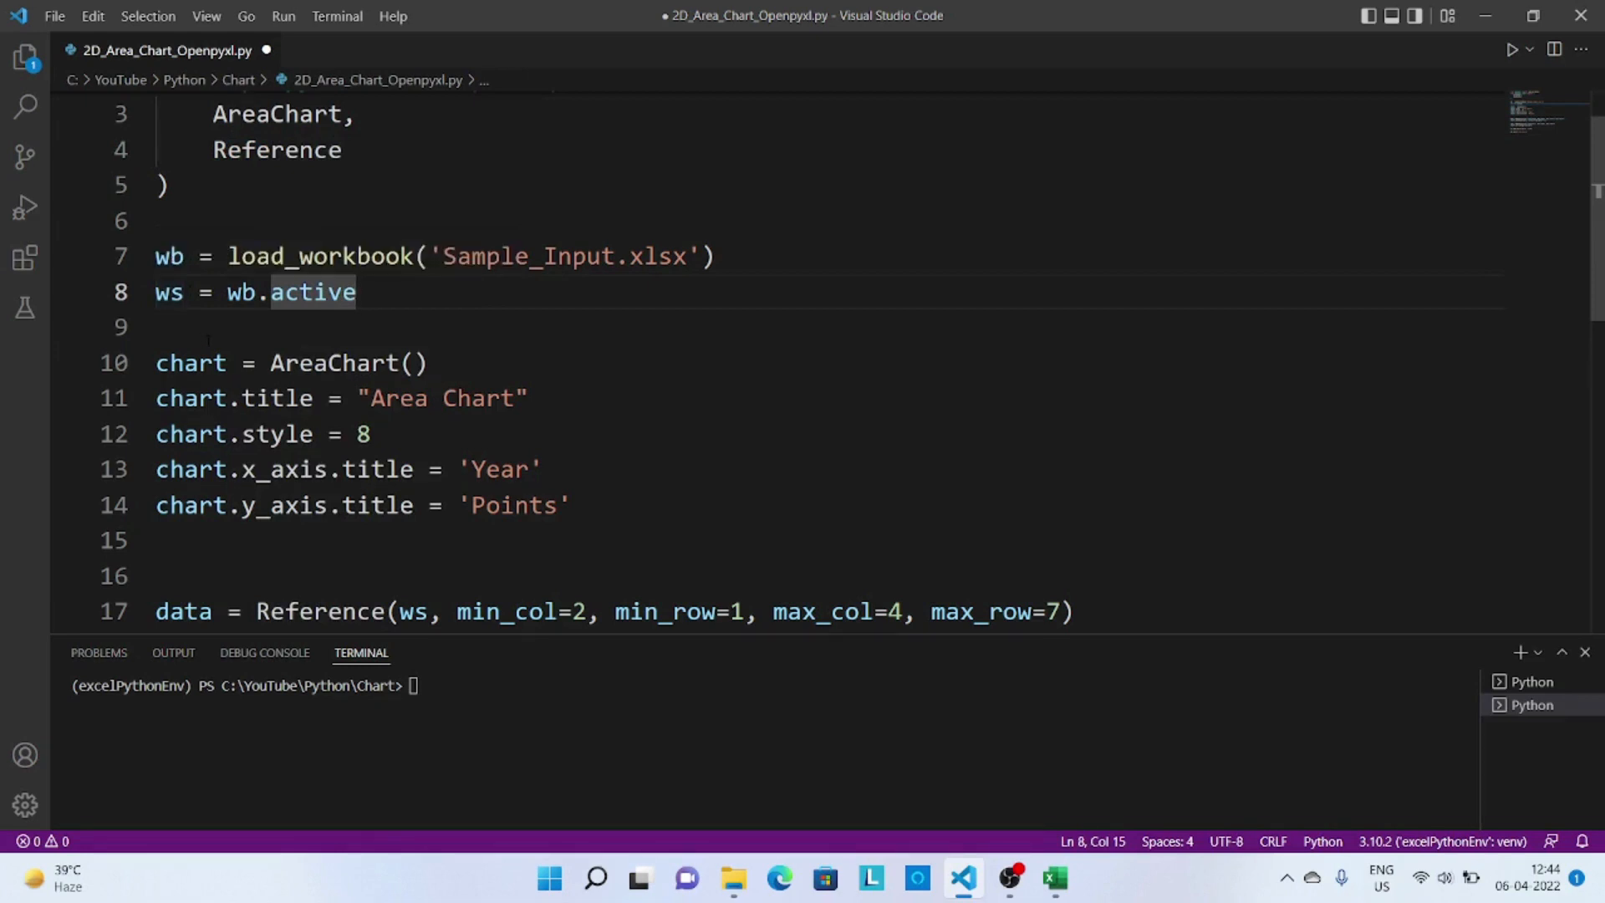
- Review where the AreaChart is created, its title properties and chart style 8
scroll("down", 3)
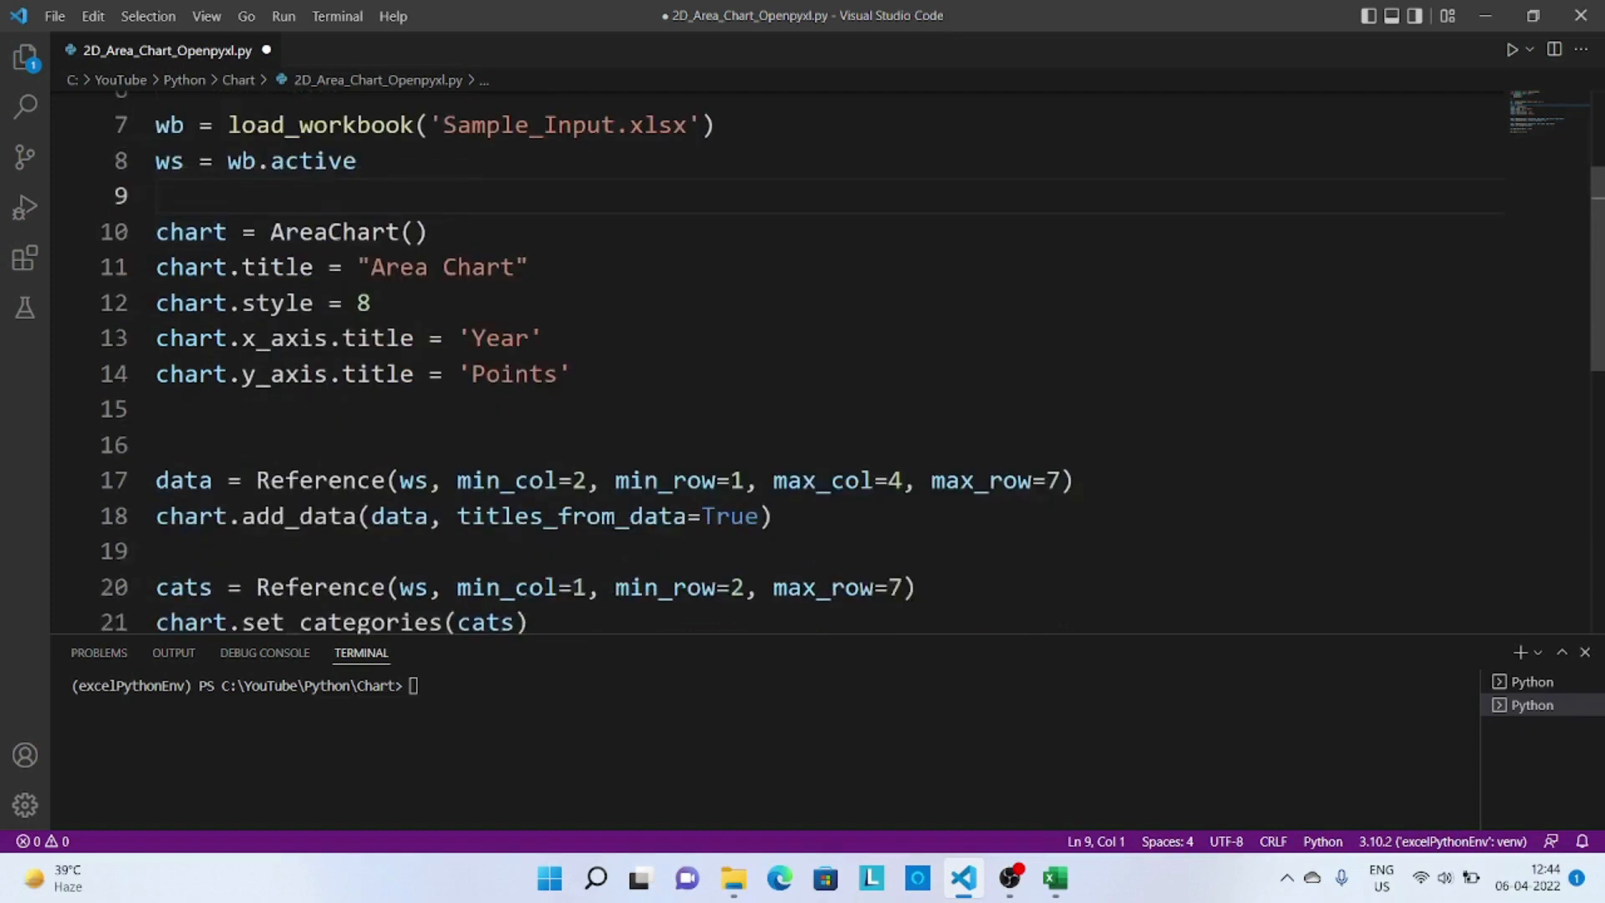
double_click(336, 231)
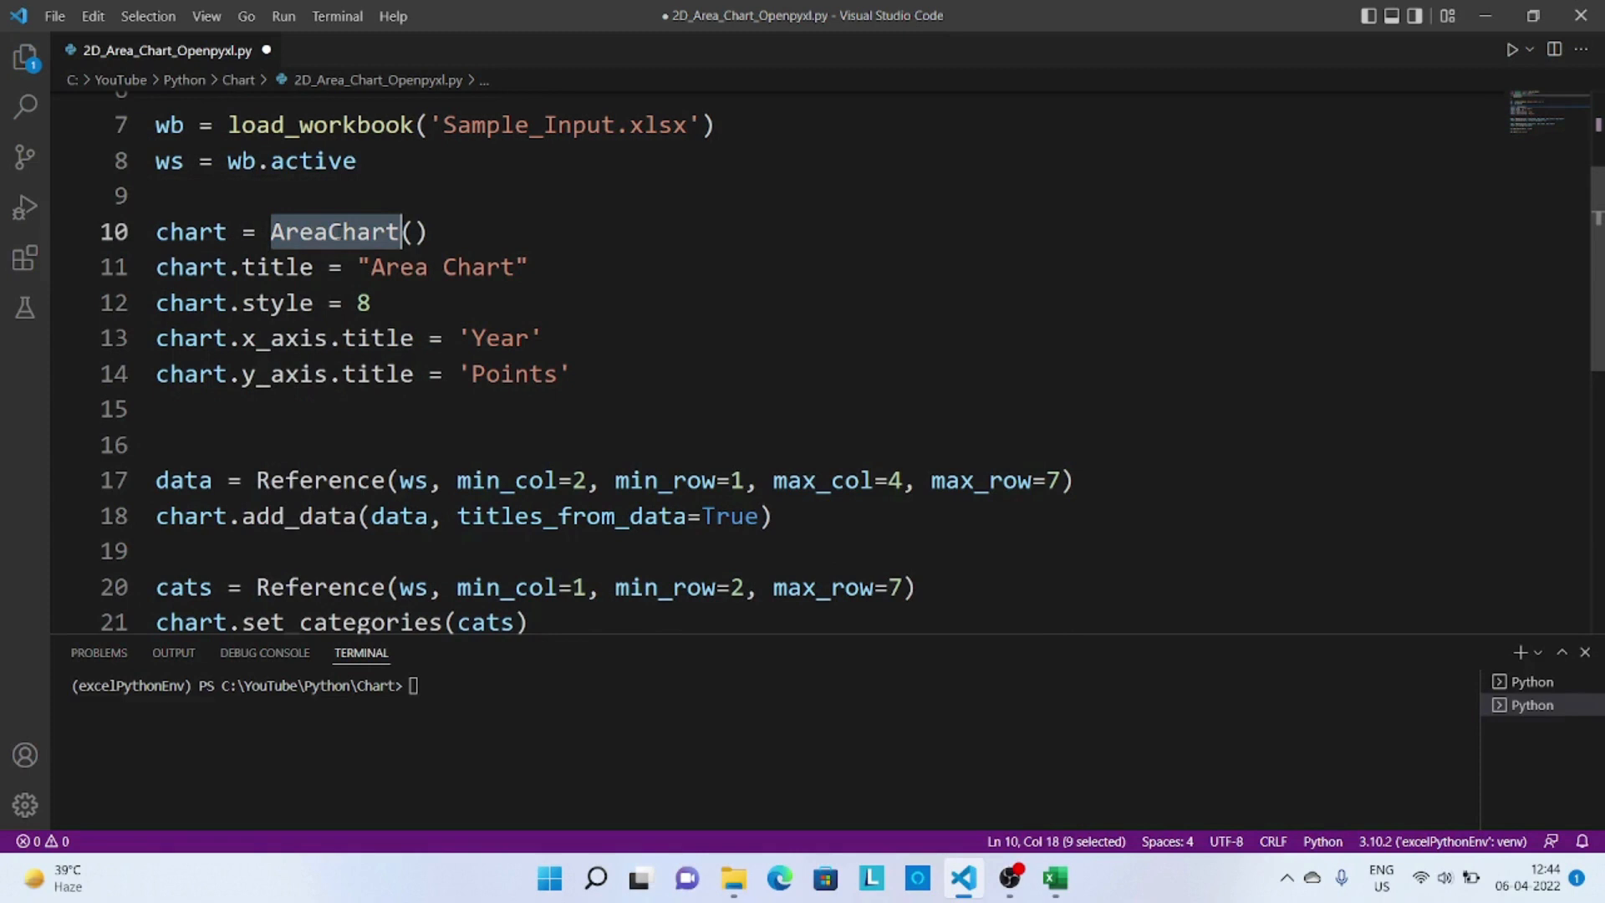
double_click(191, 230)
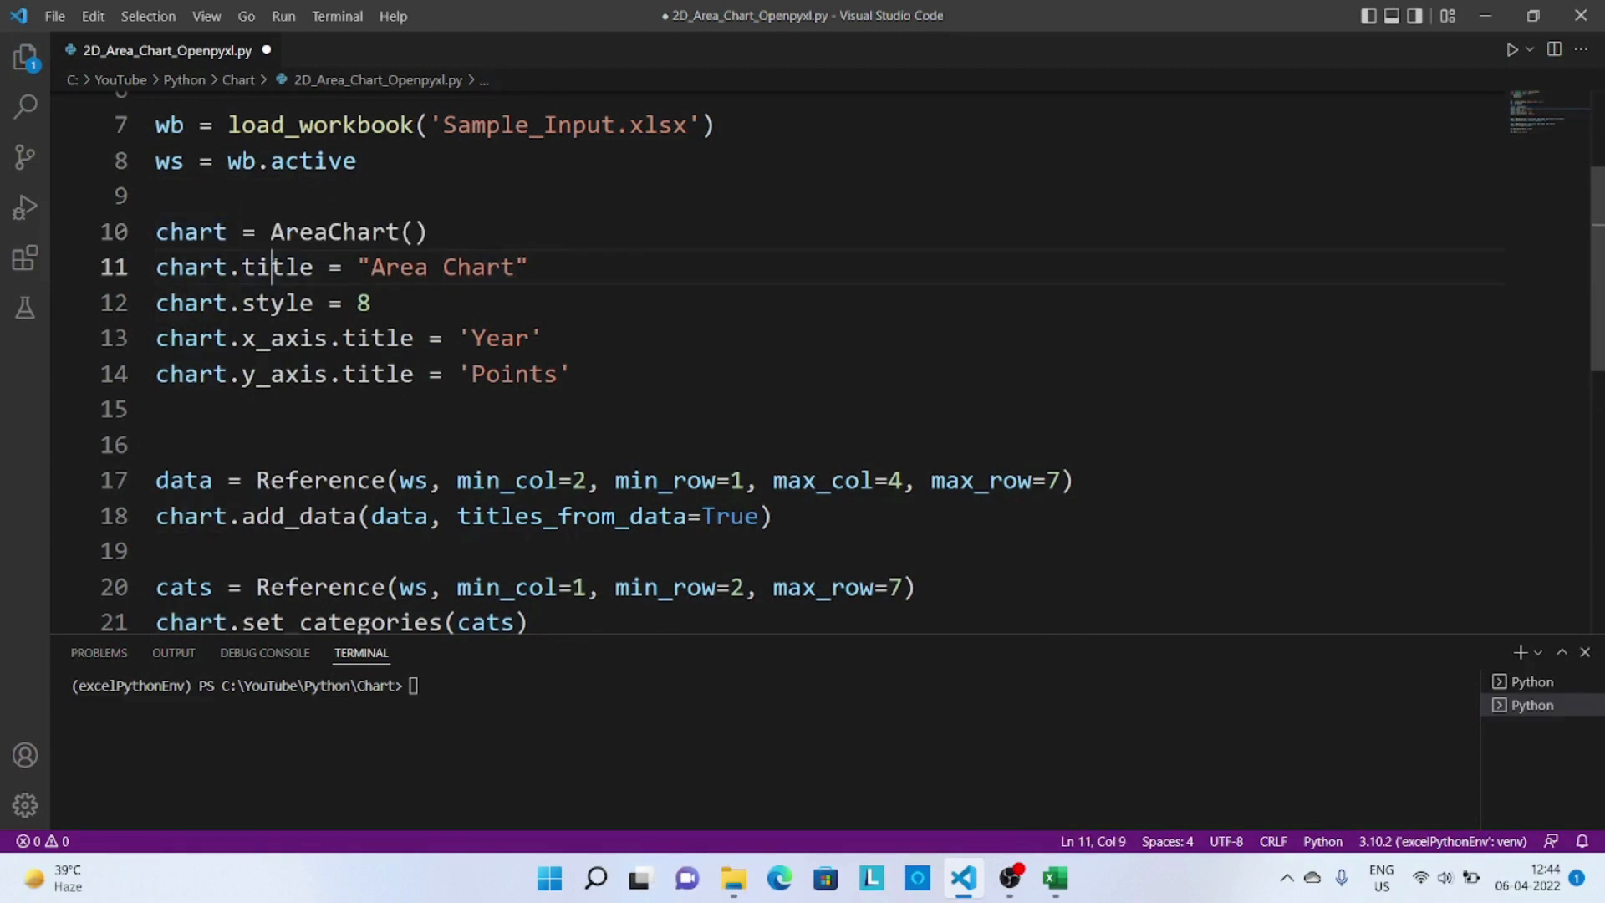
double_click(276, 265)
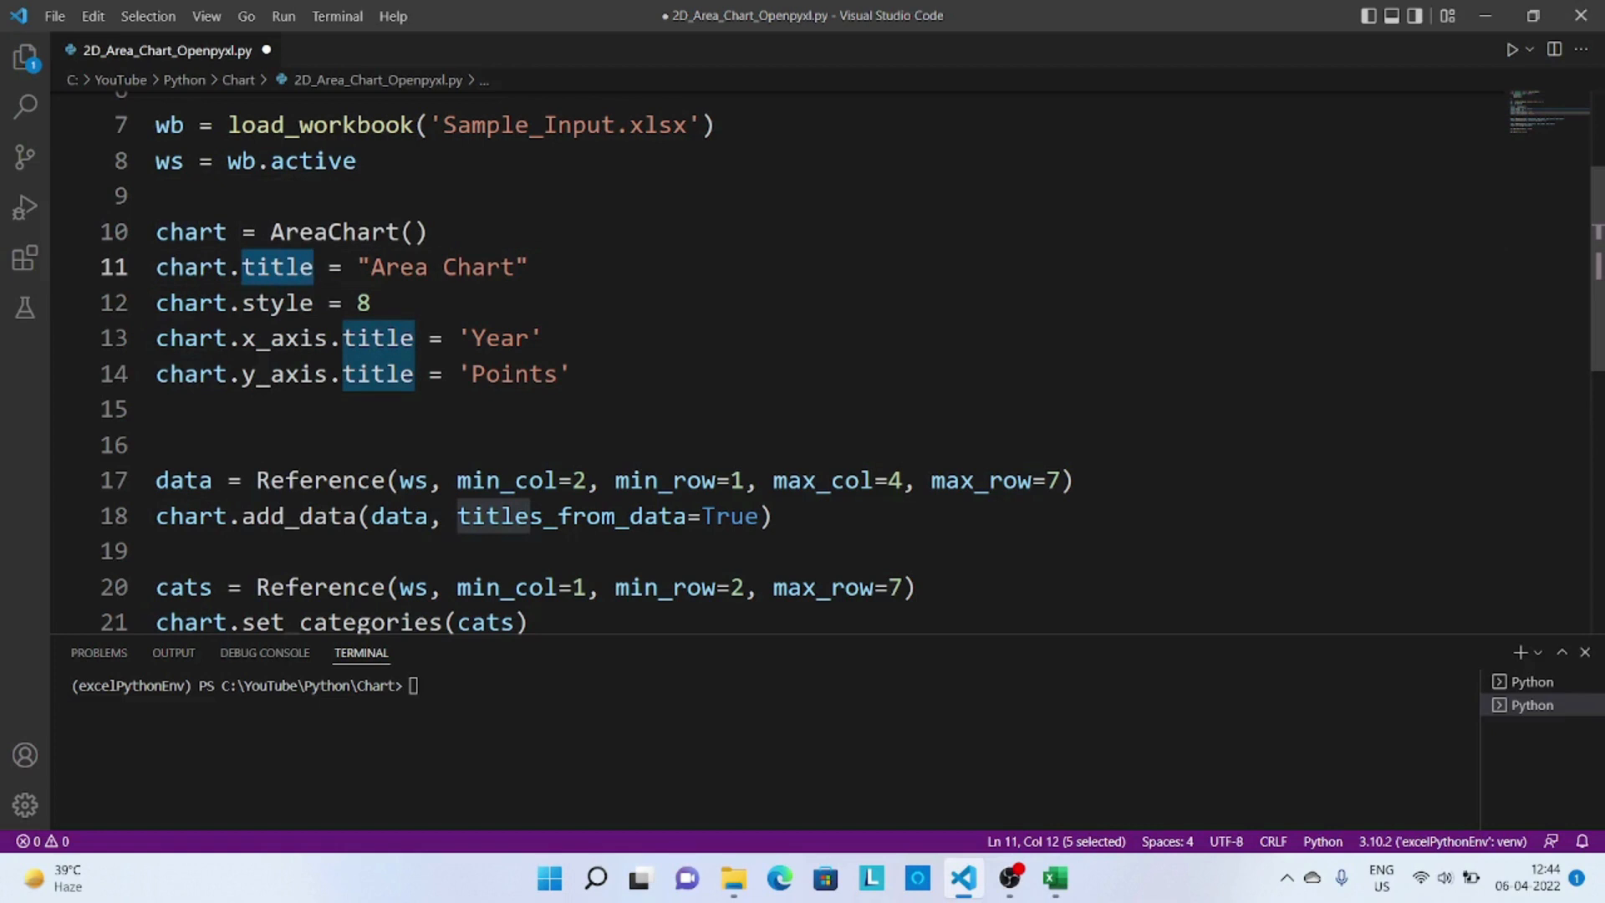
left_click(373, 302)
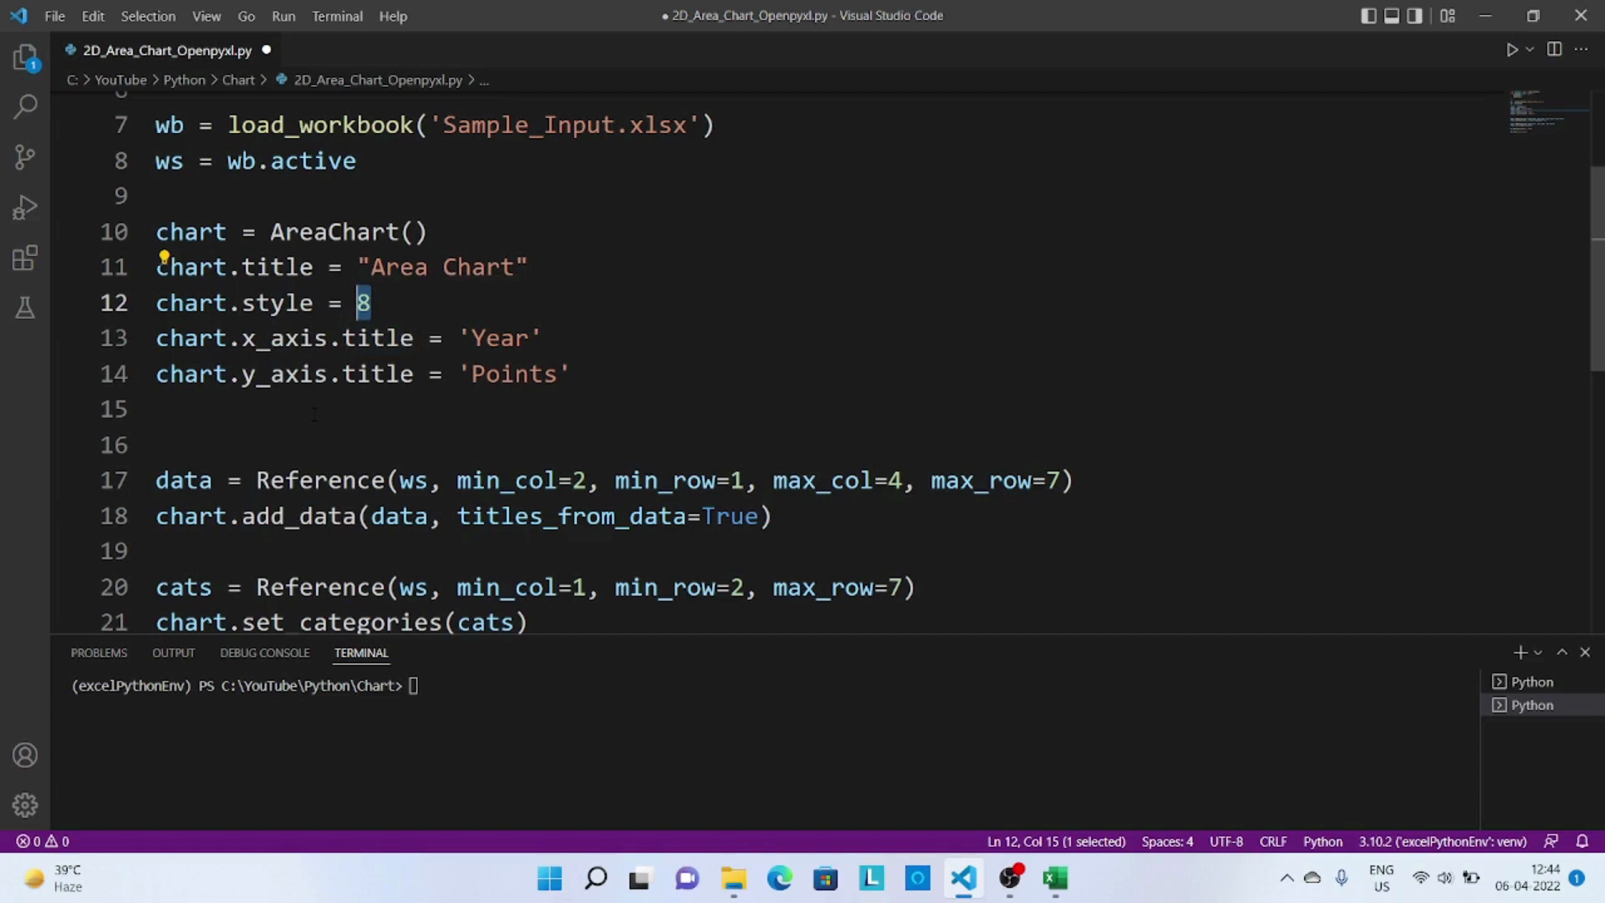
double_click(284, 338)
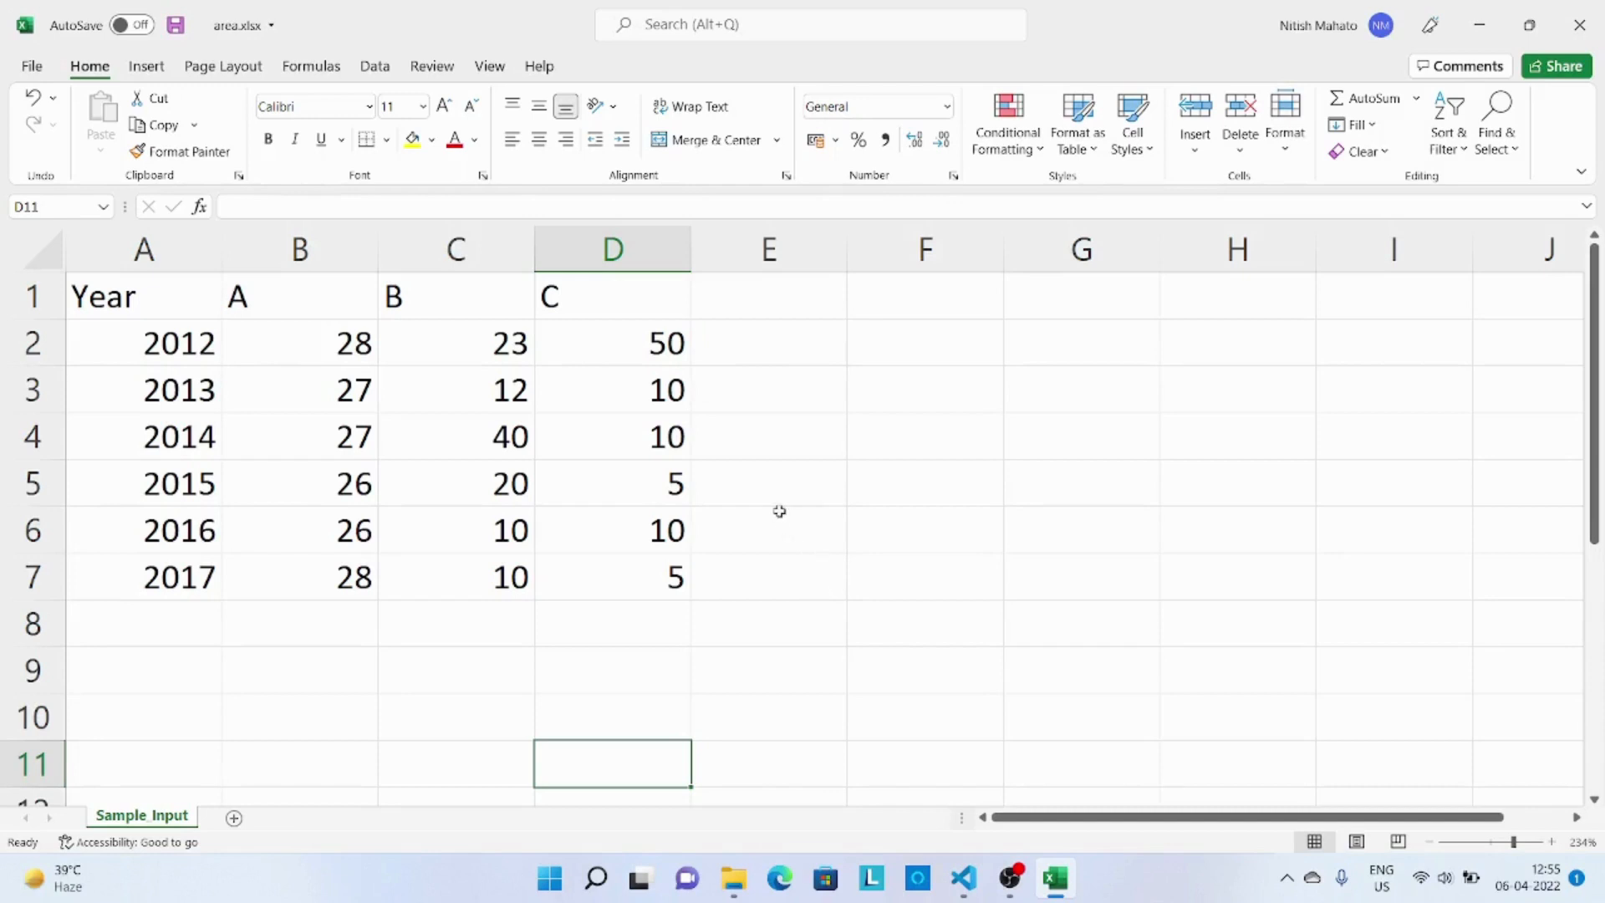
mouse_move(376, 380)
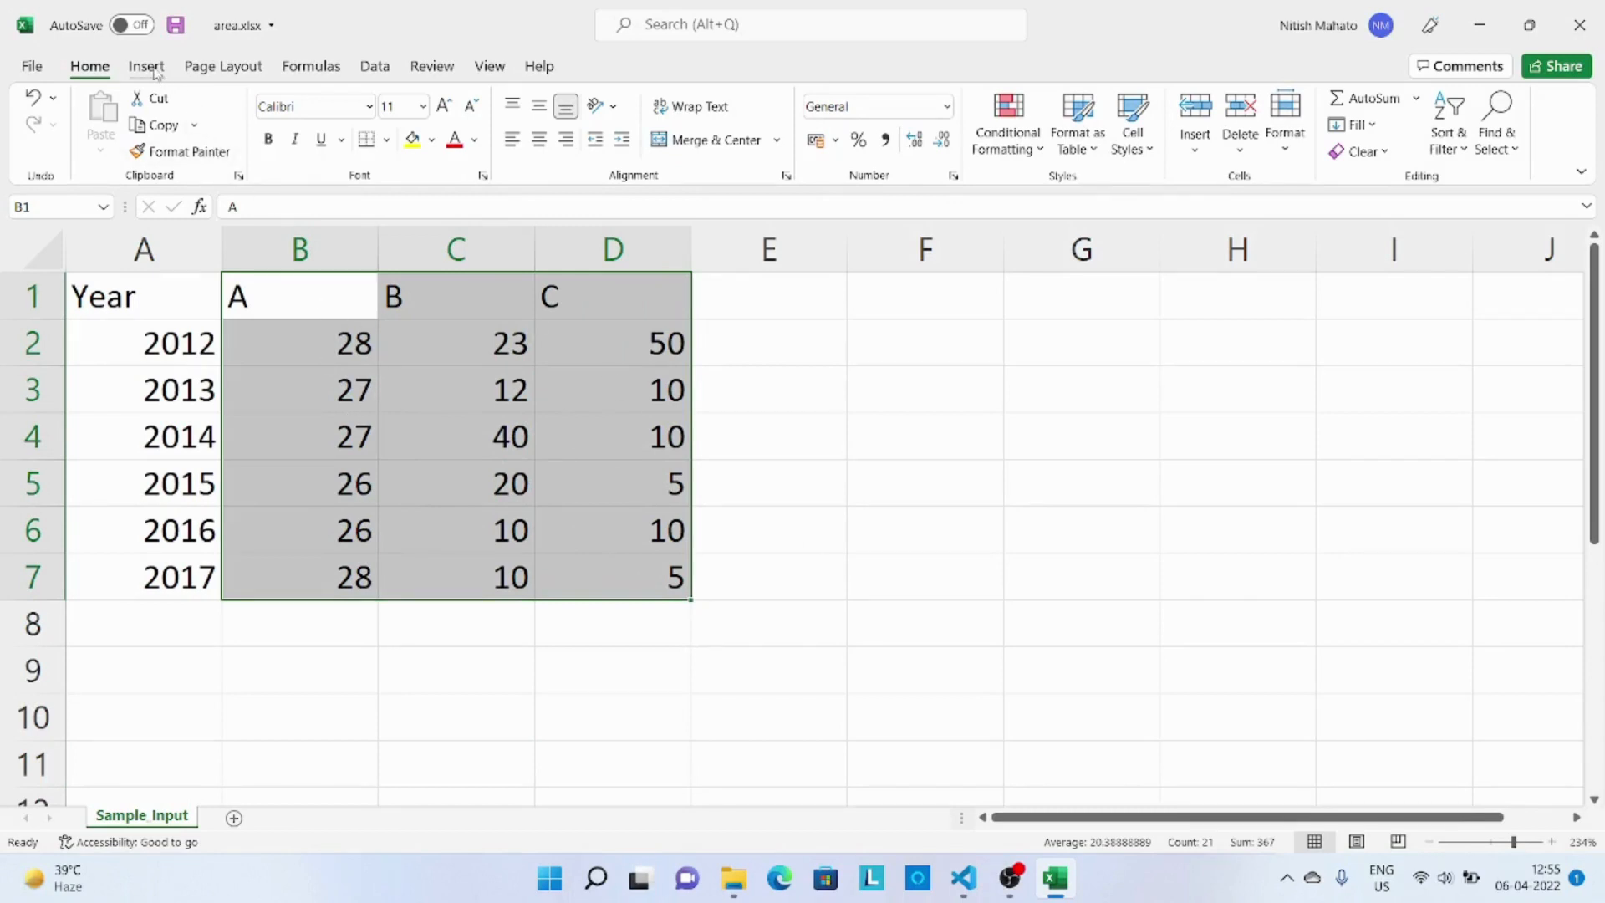
- In Excel, insert a basic 2-D area chart from the selected series A, B and C
left_click(146, 66)
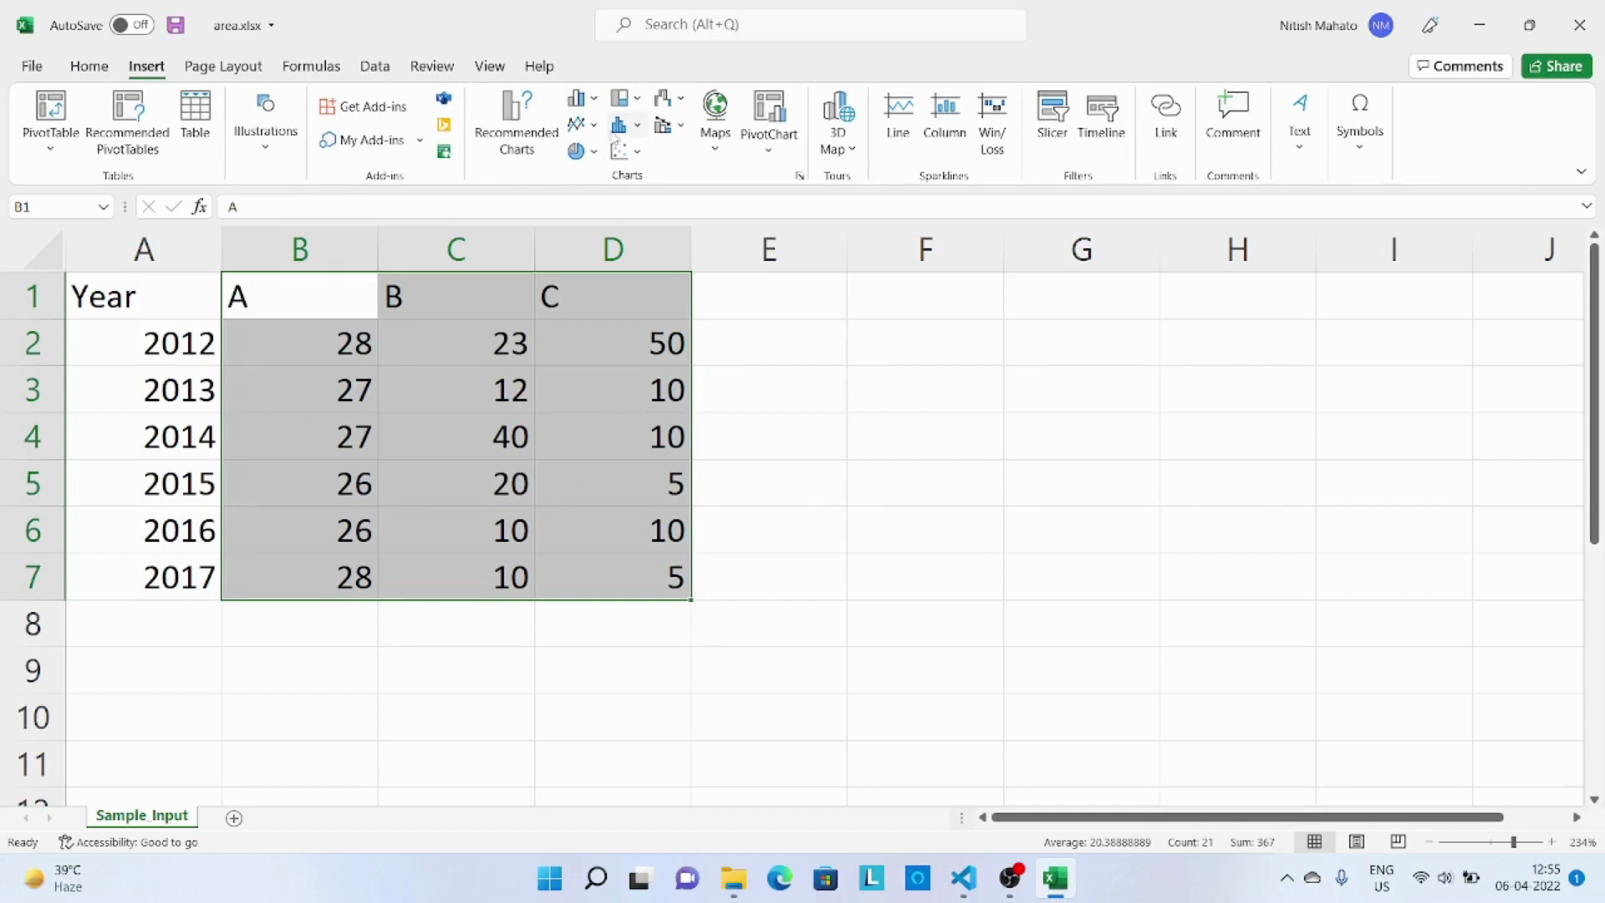
left_click(575, 97)
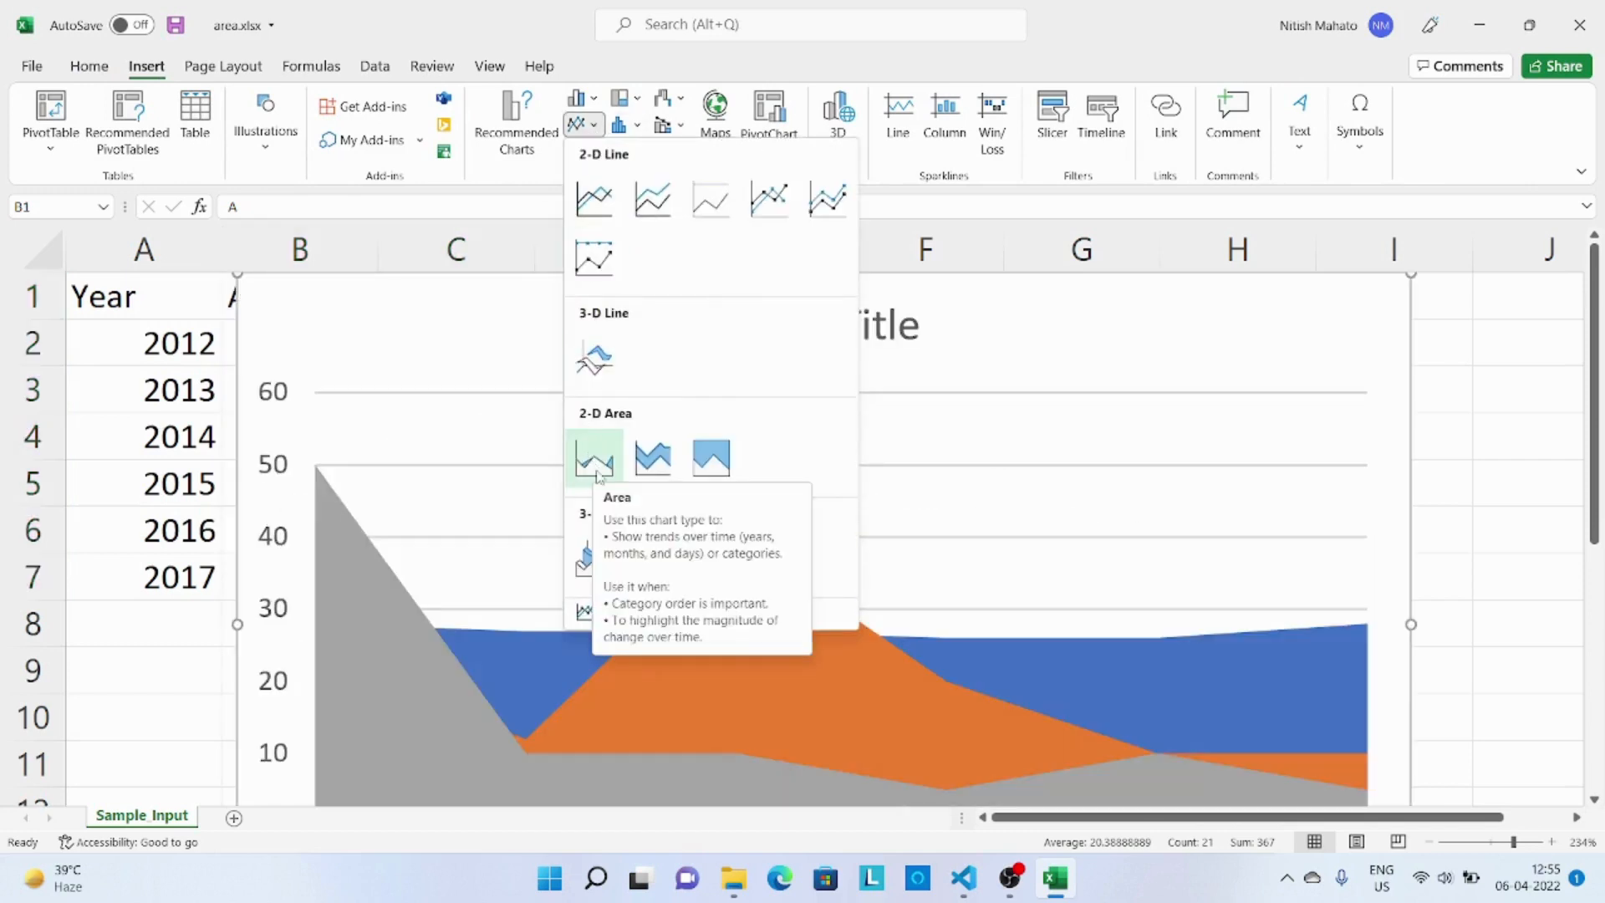
left_click(592, 456)
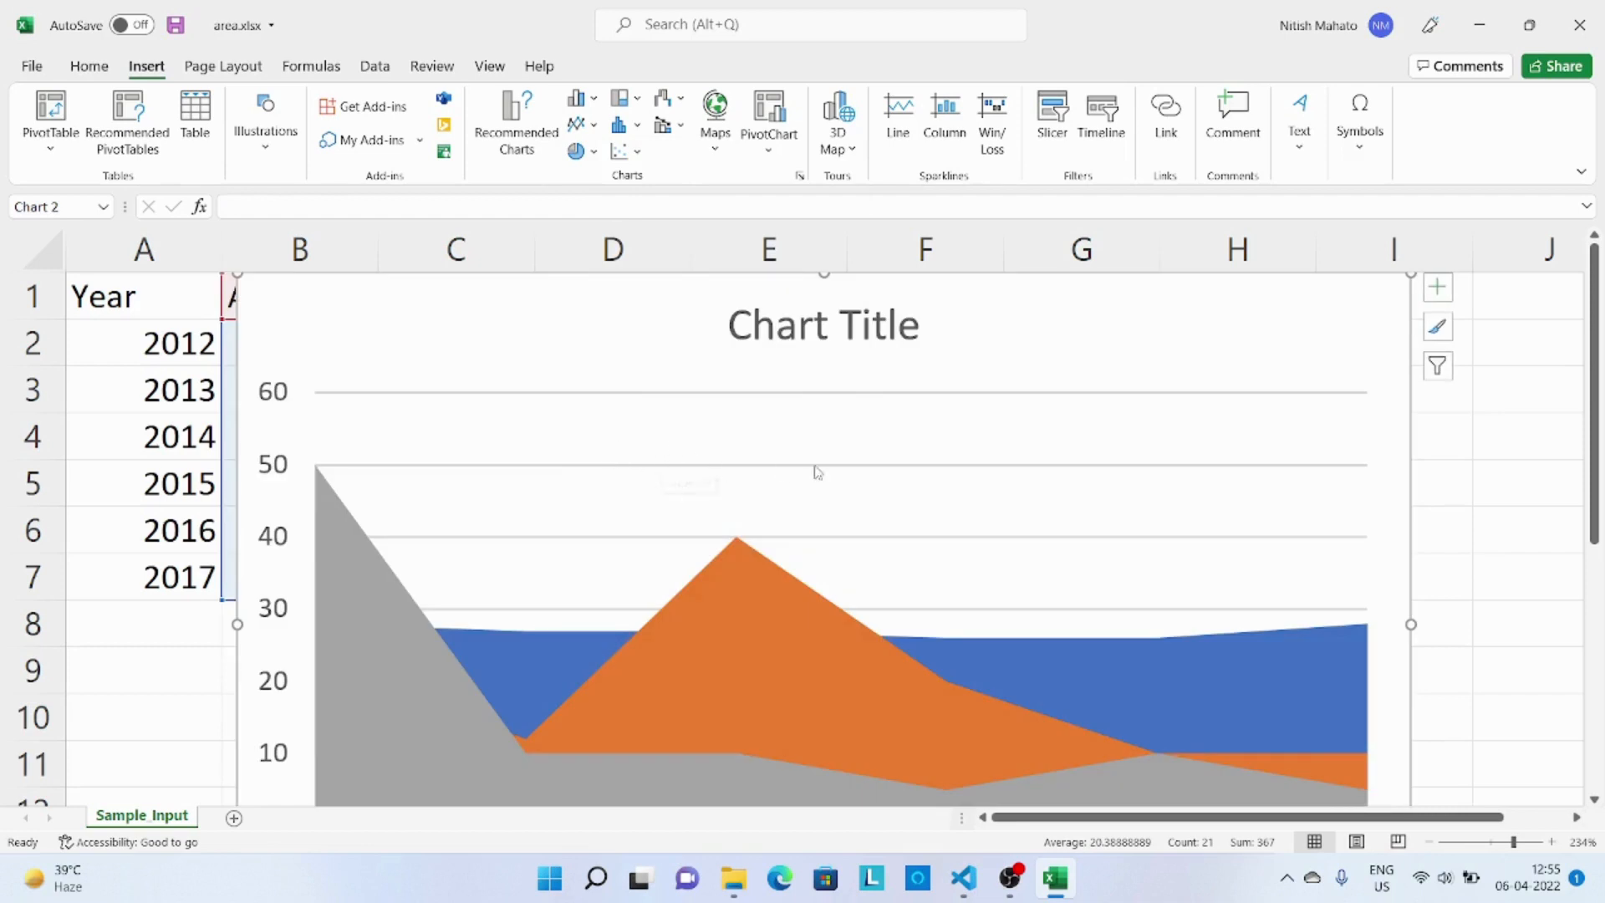
left_click(819, 472)
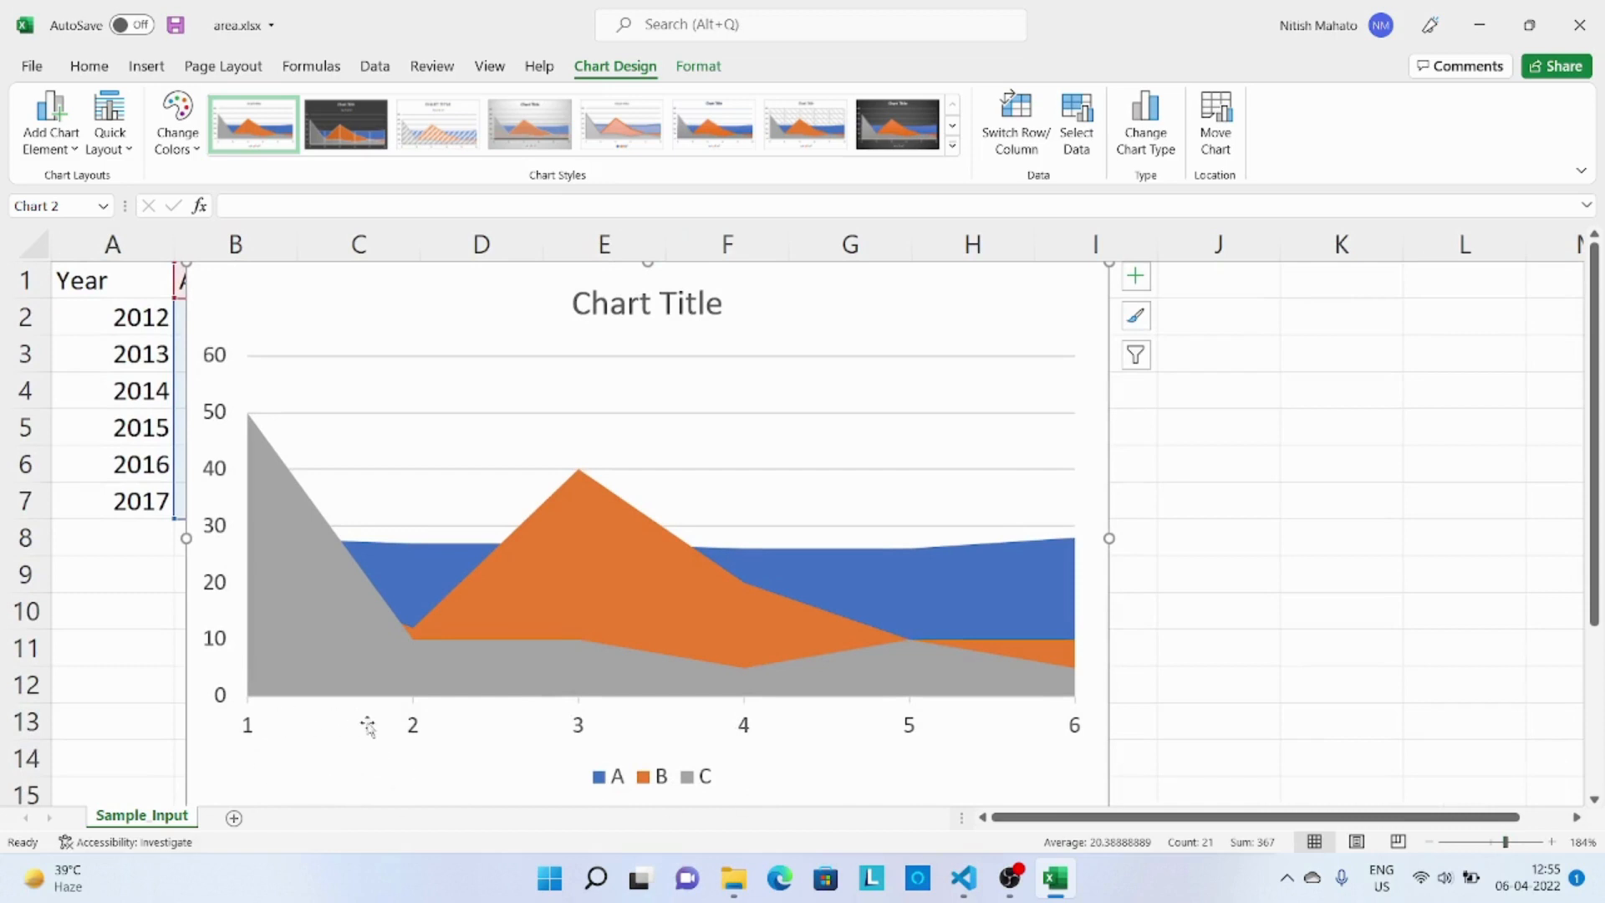
mouse_move(784, 724)
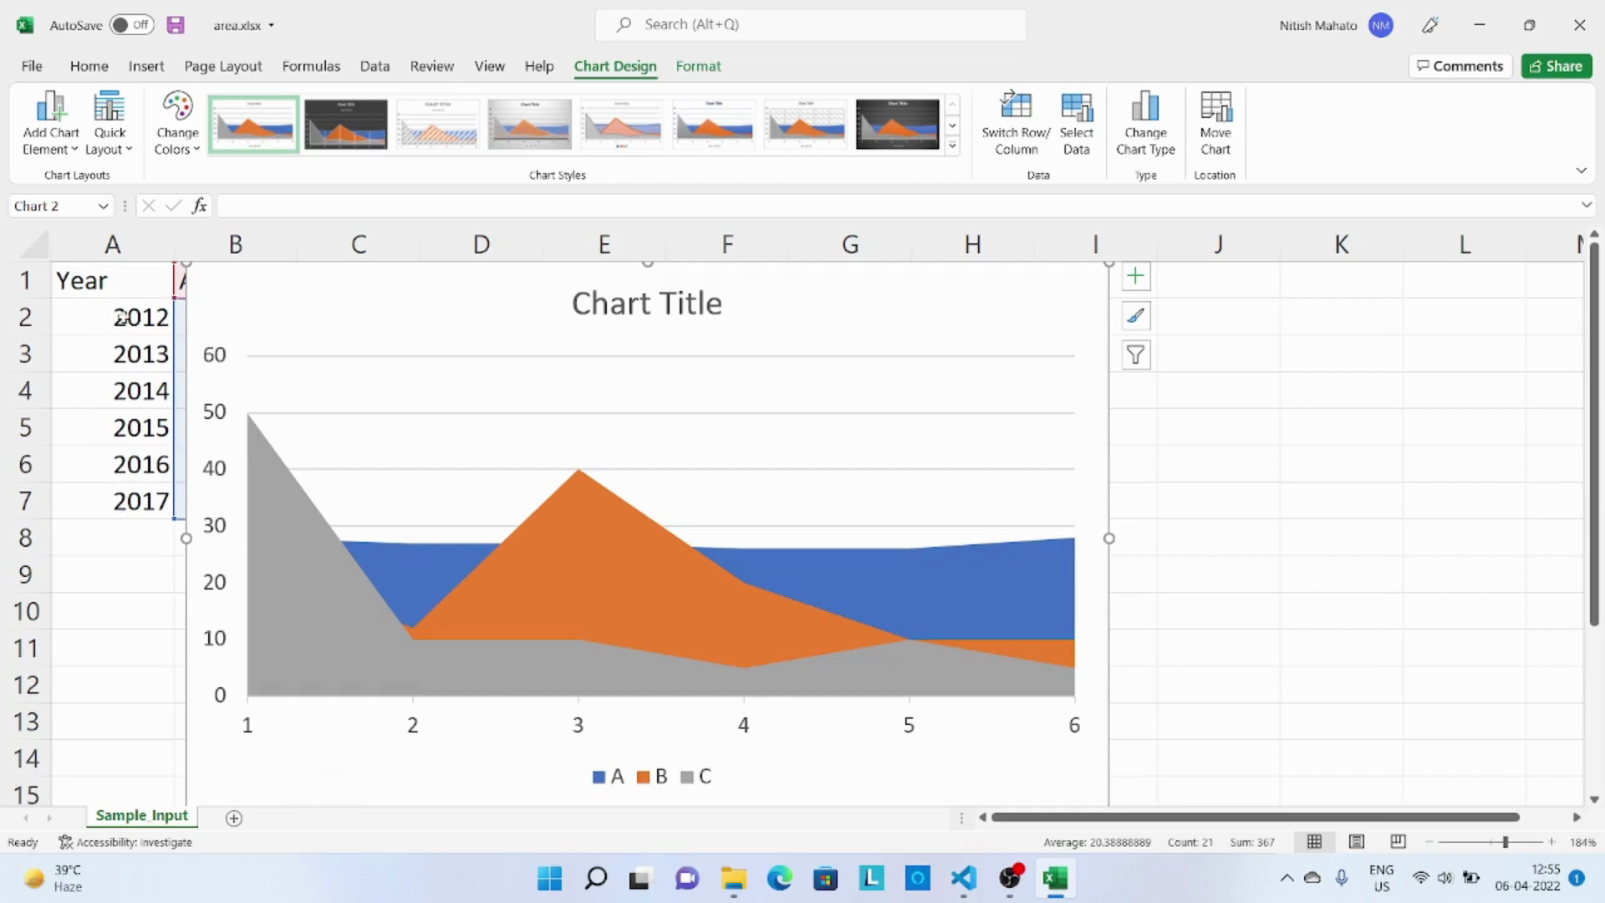
mouse_move(704, 391)
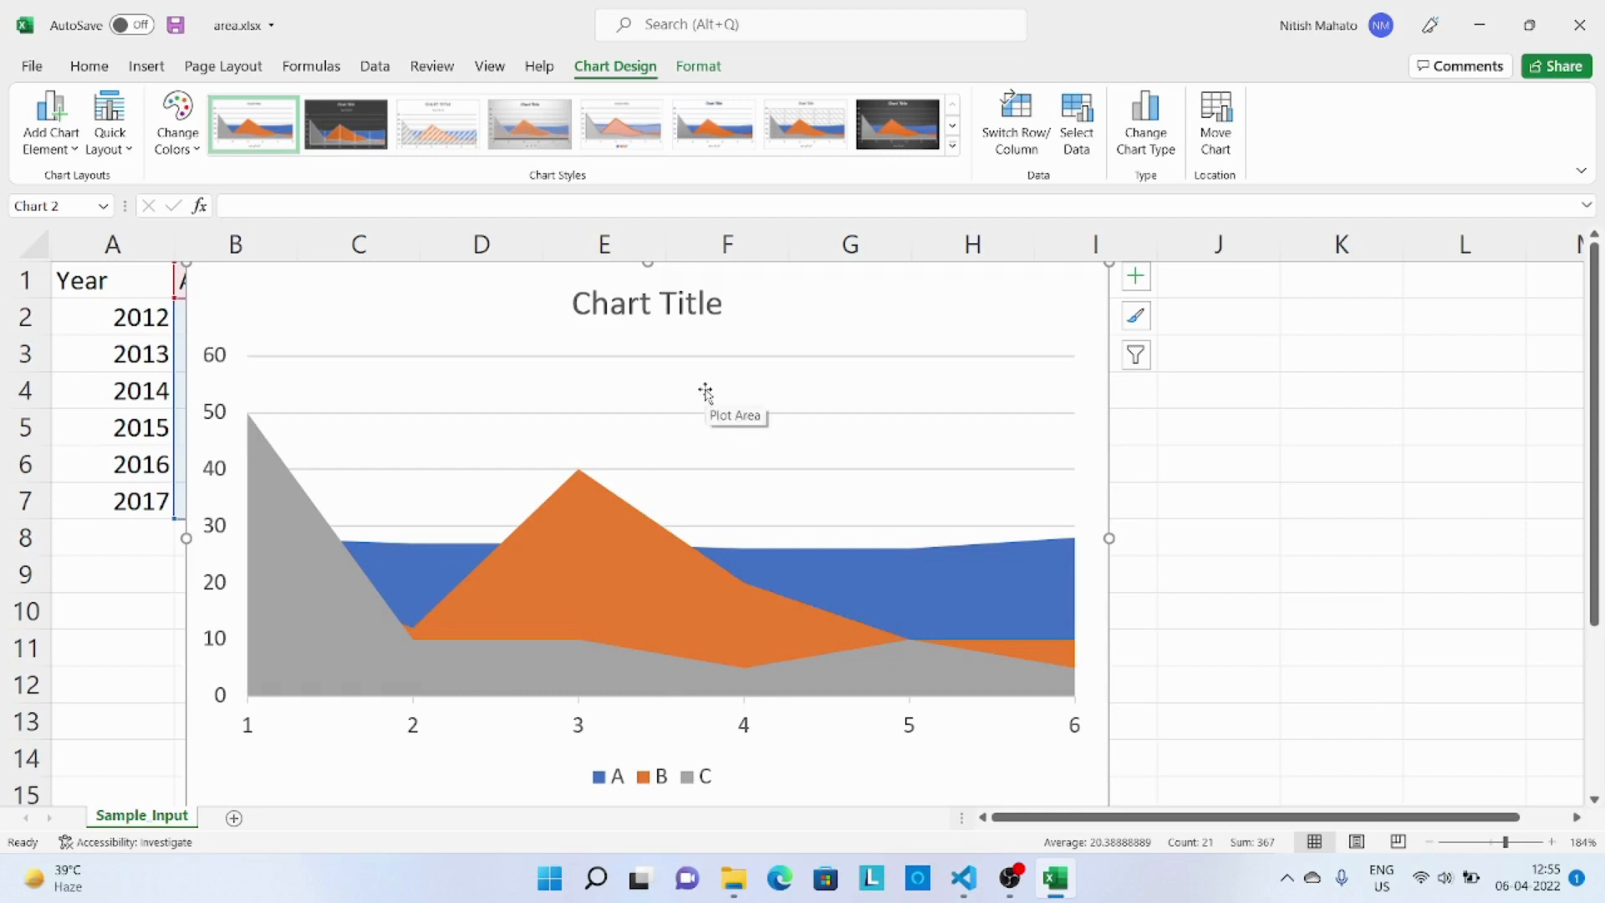
- Via Select Data, set the horizontal axis labels to the year cells A2:A7 (2012–2017)
right_click(704, 391)
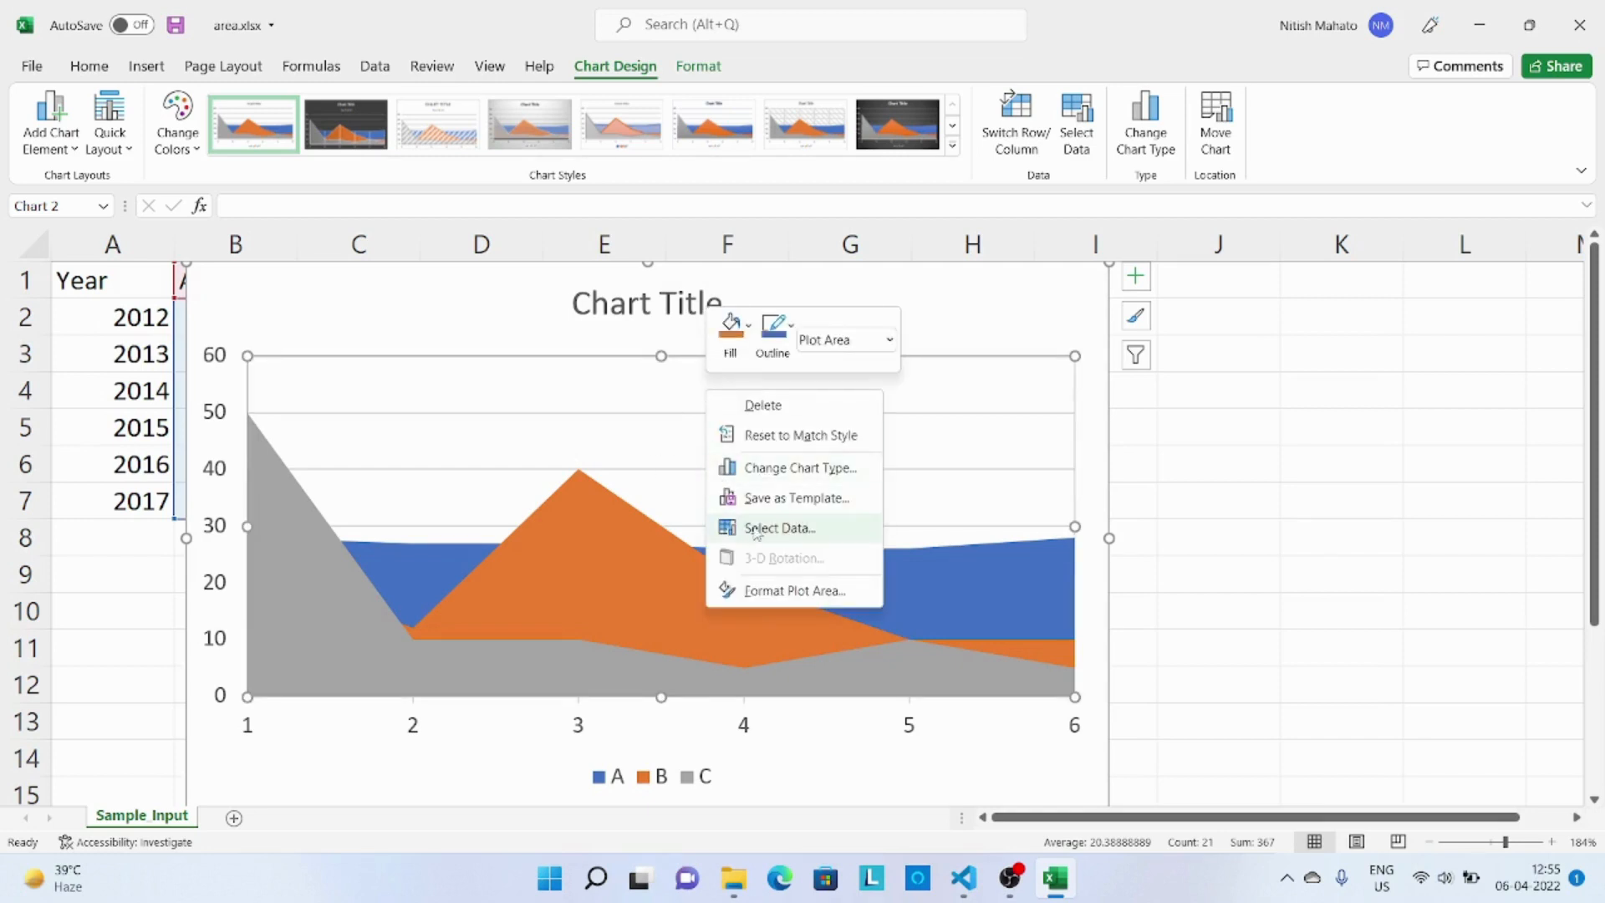
left_click(777, 527)
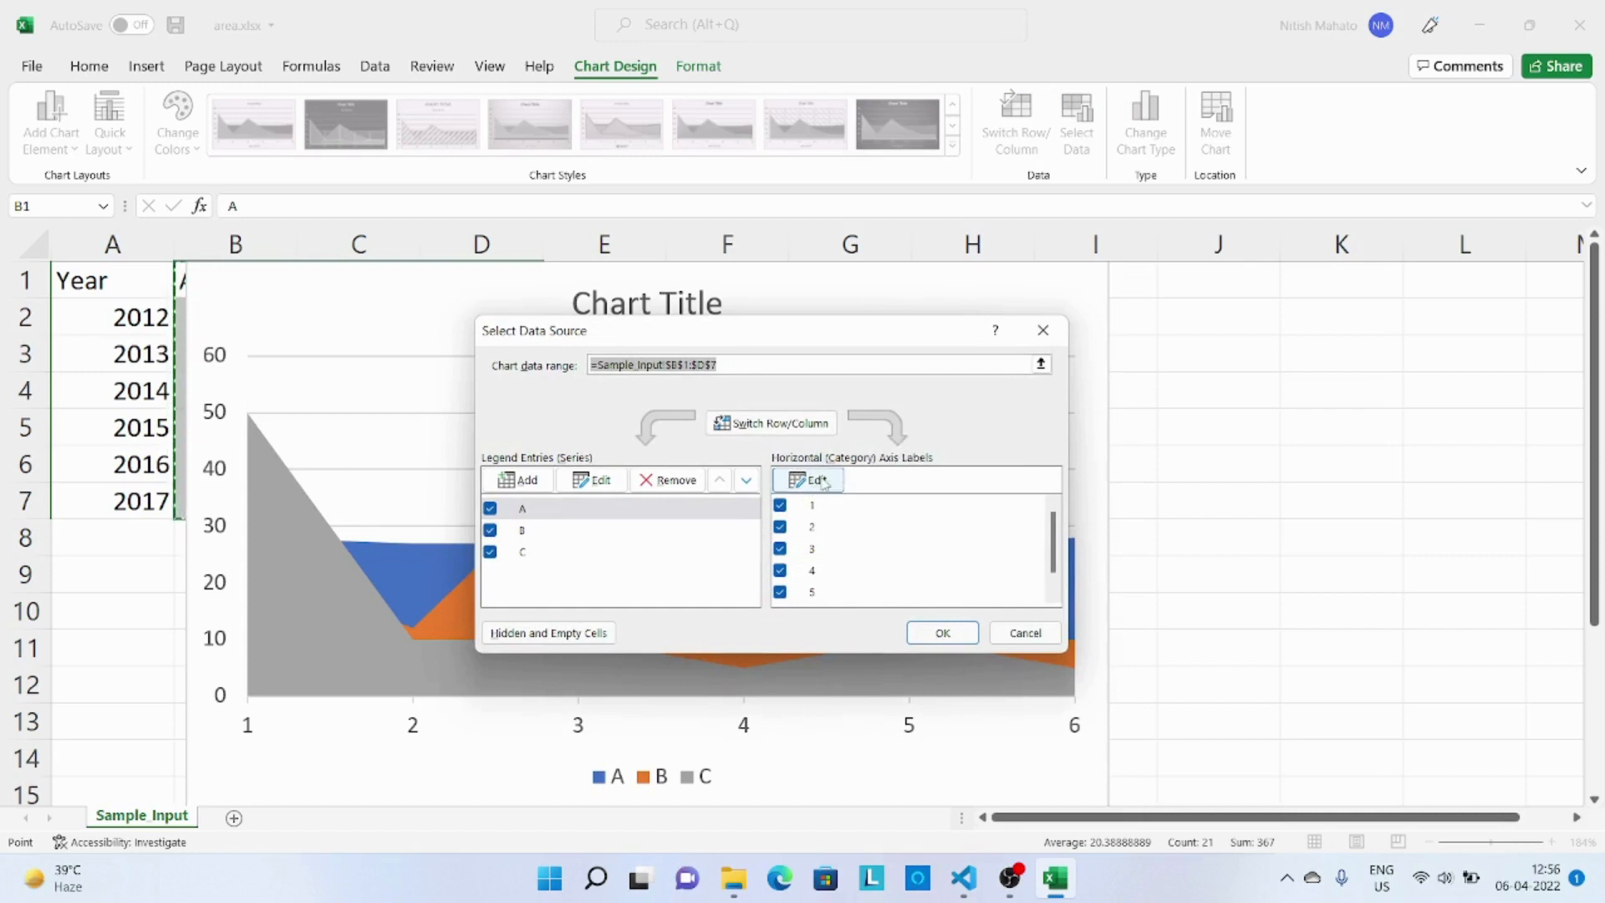
left_click(812, 480)
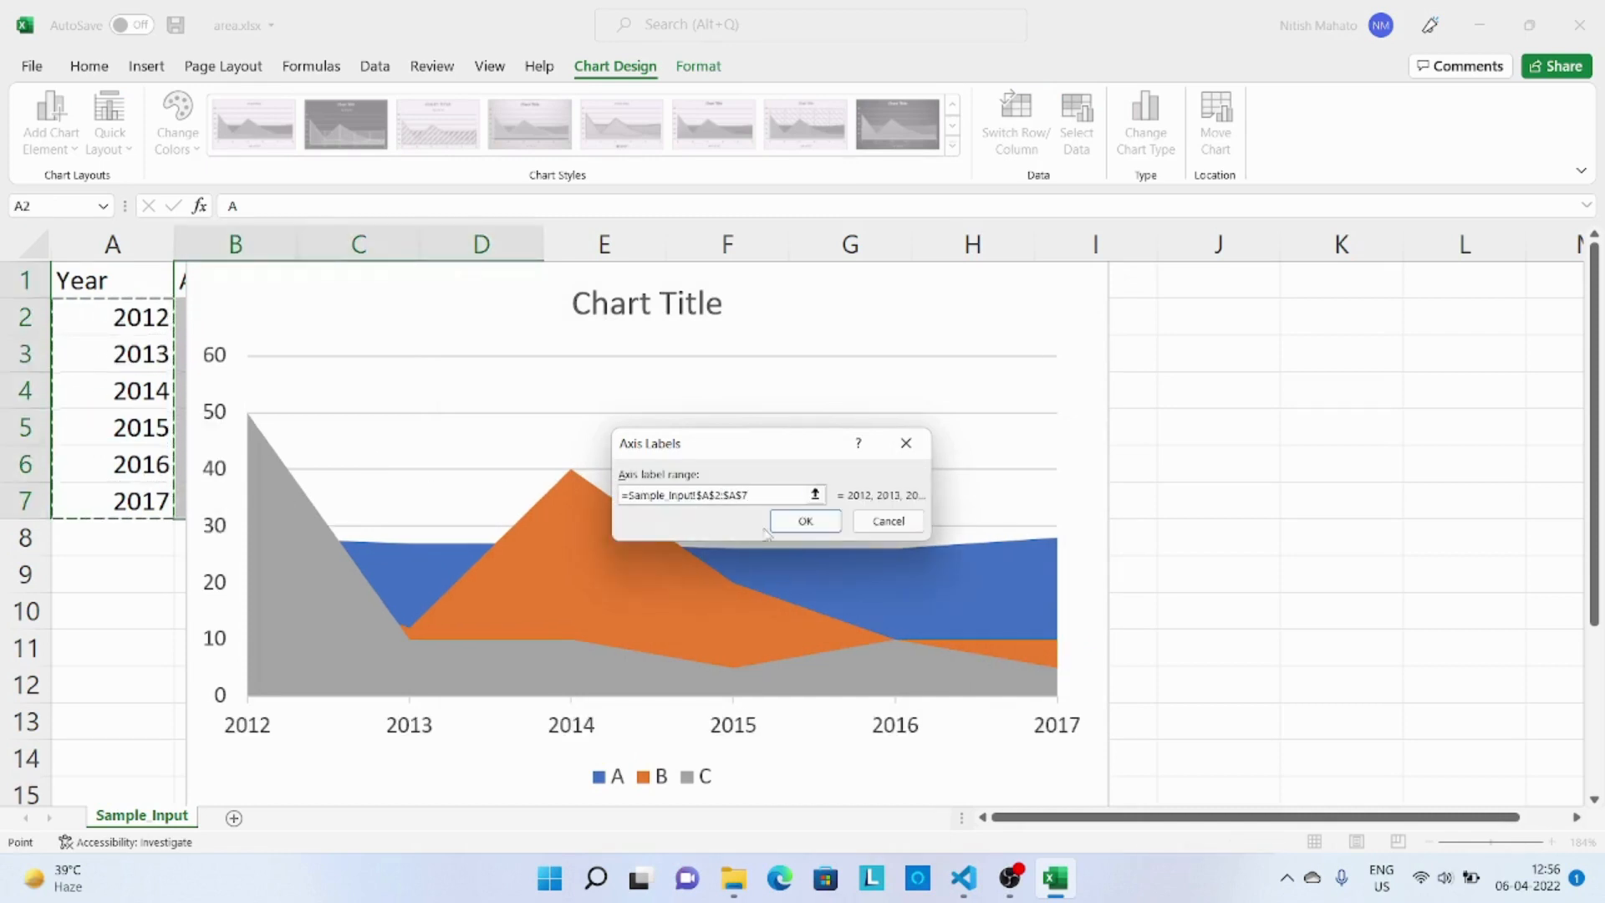
left_click(804, 522)
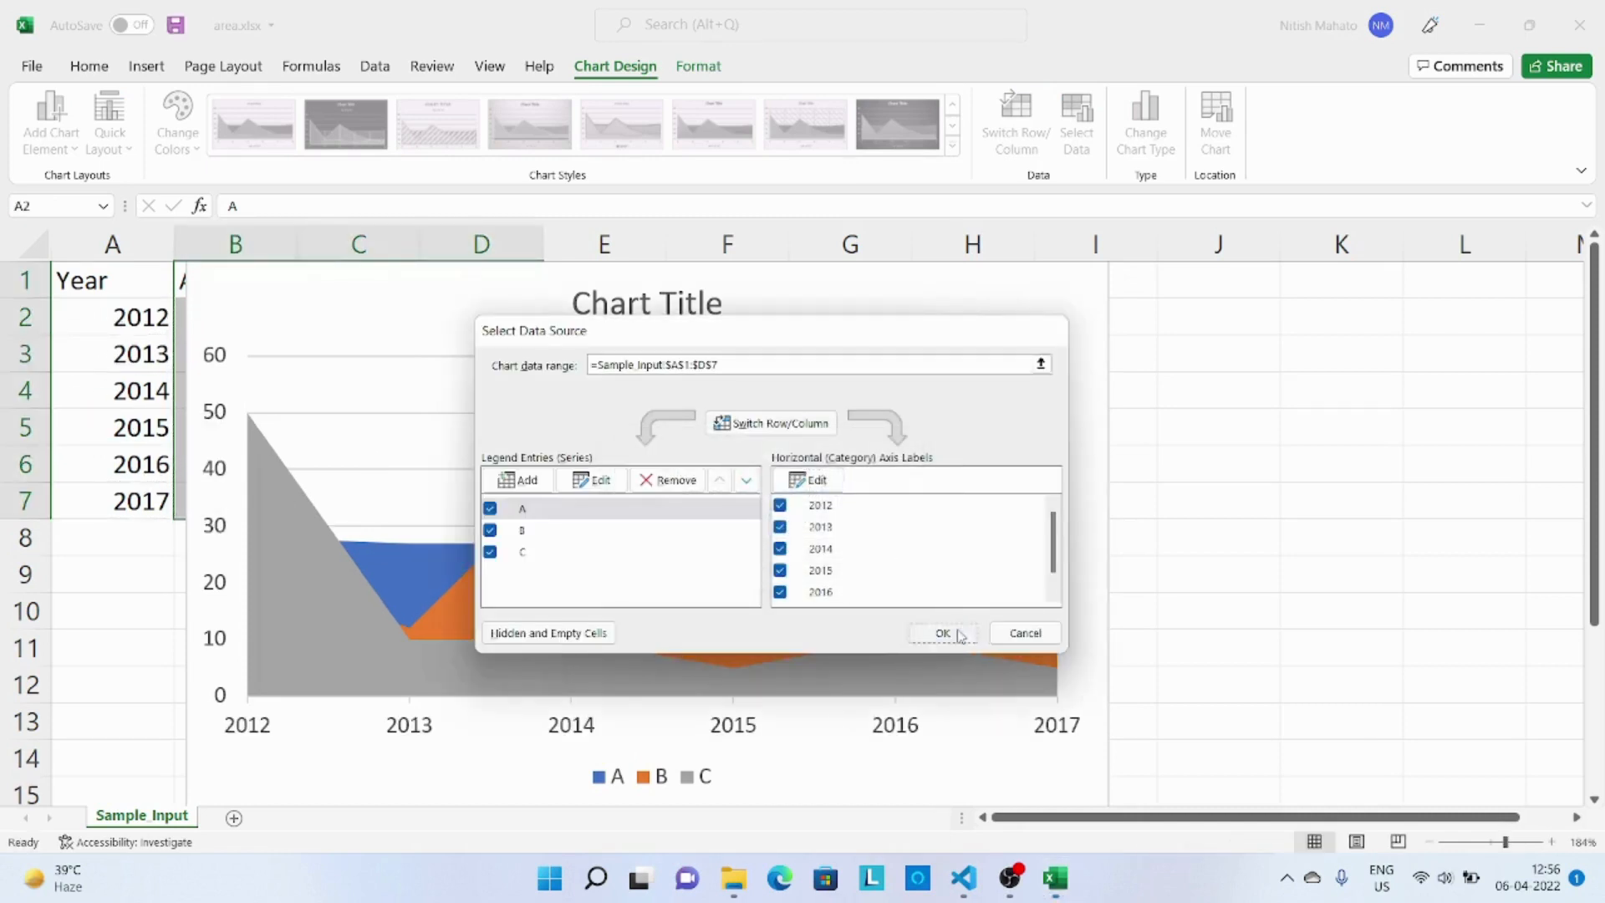
left_click(941, 632)
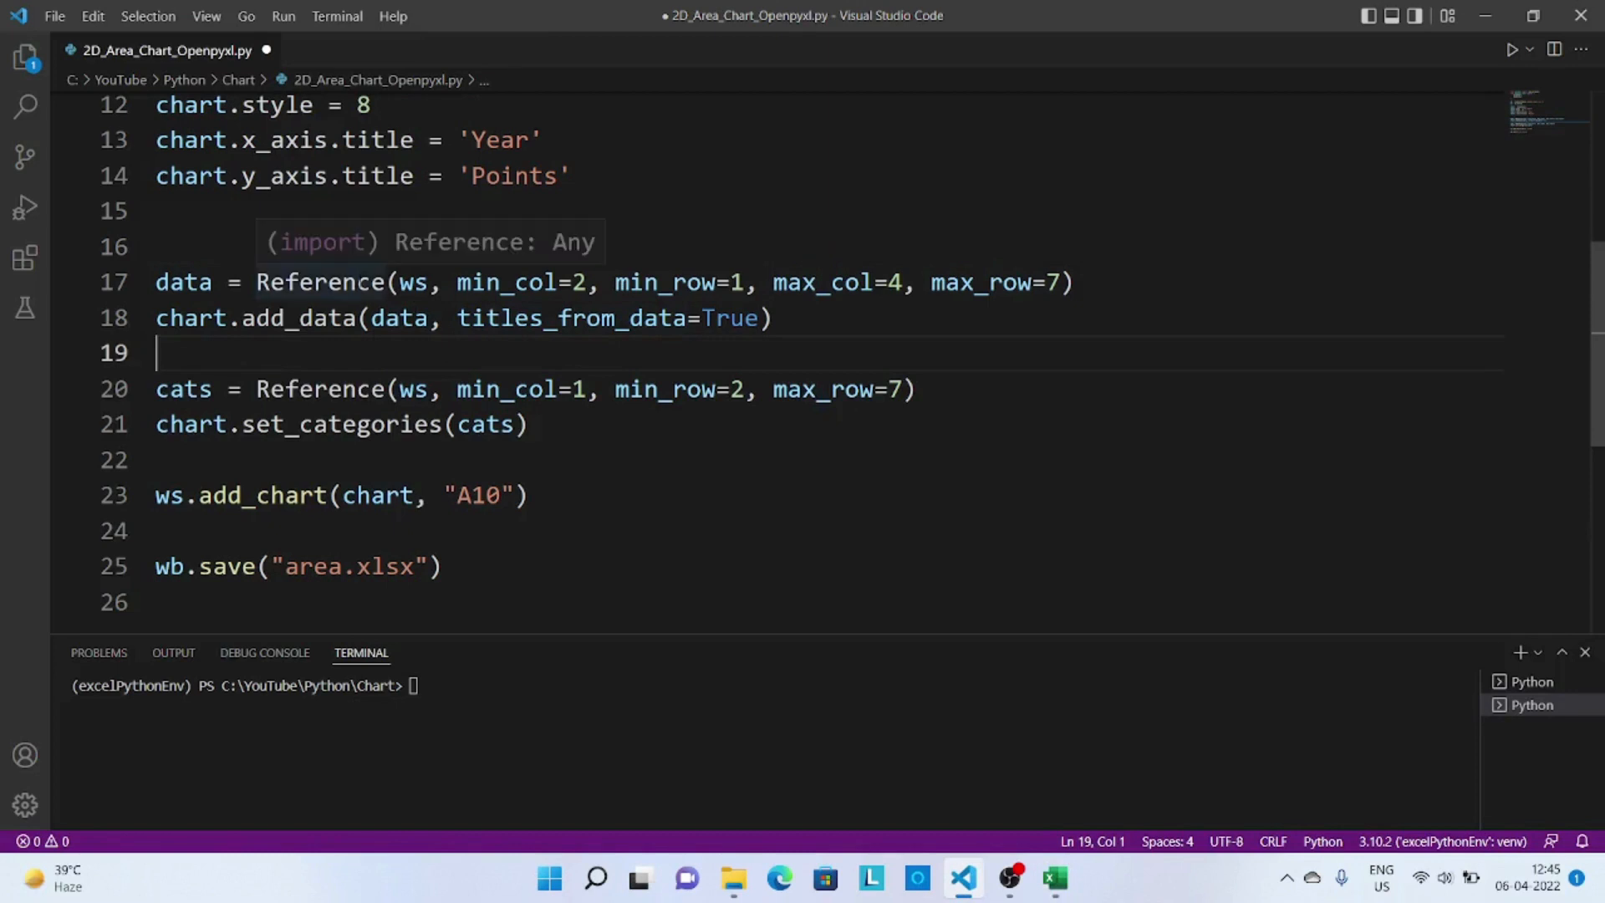
double_click(321, 281)
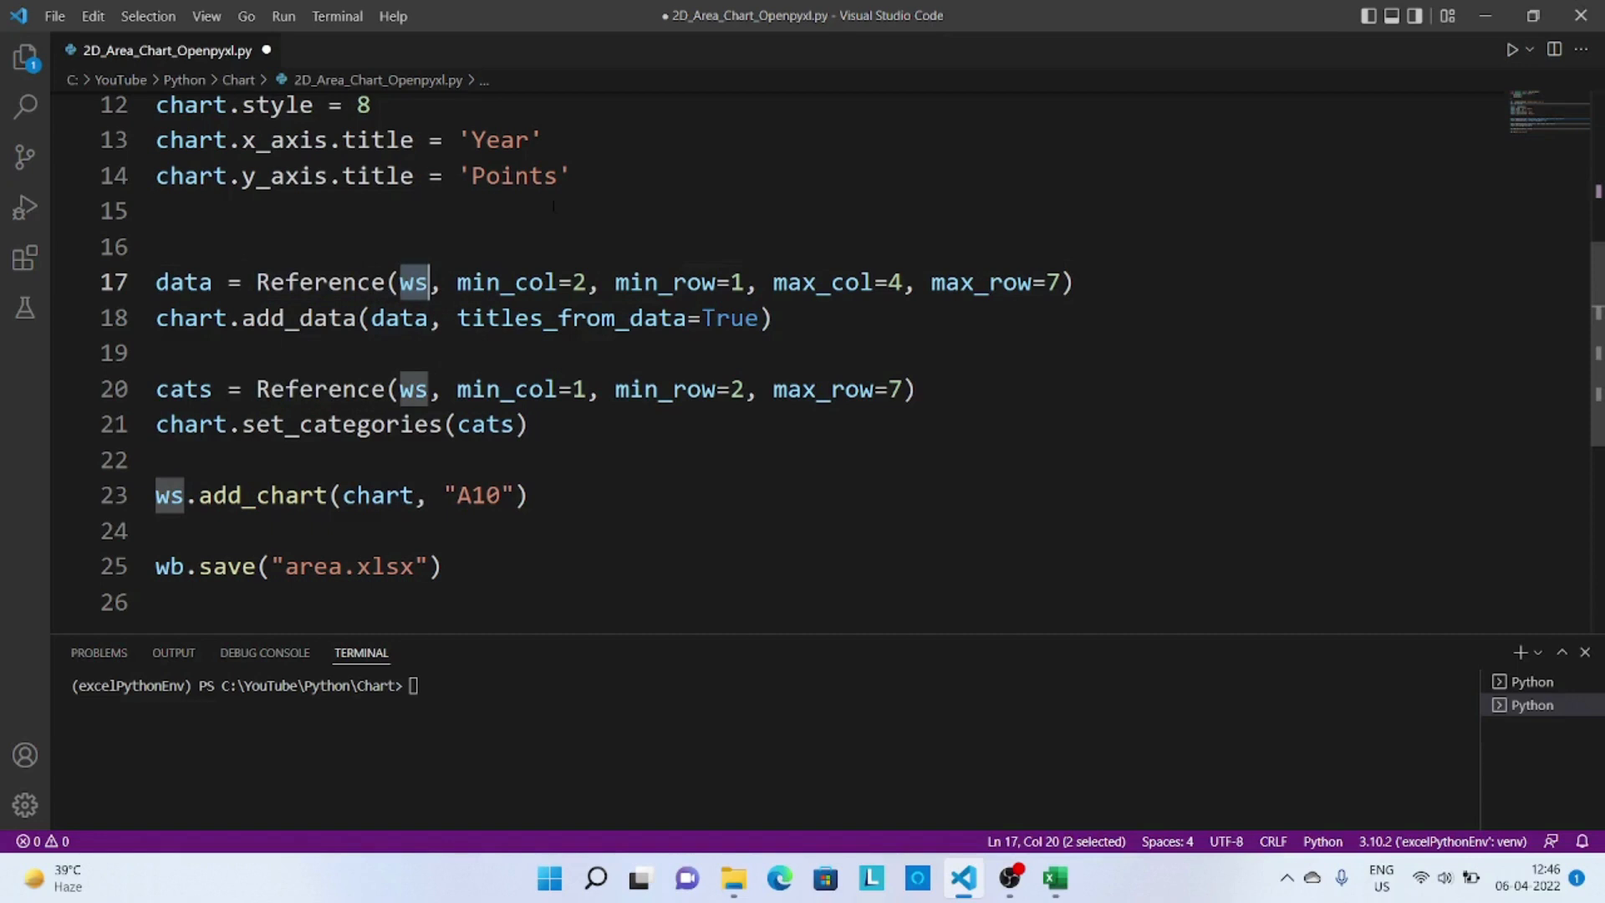
mouse_move(413, 281)
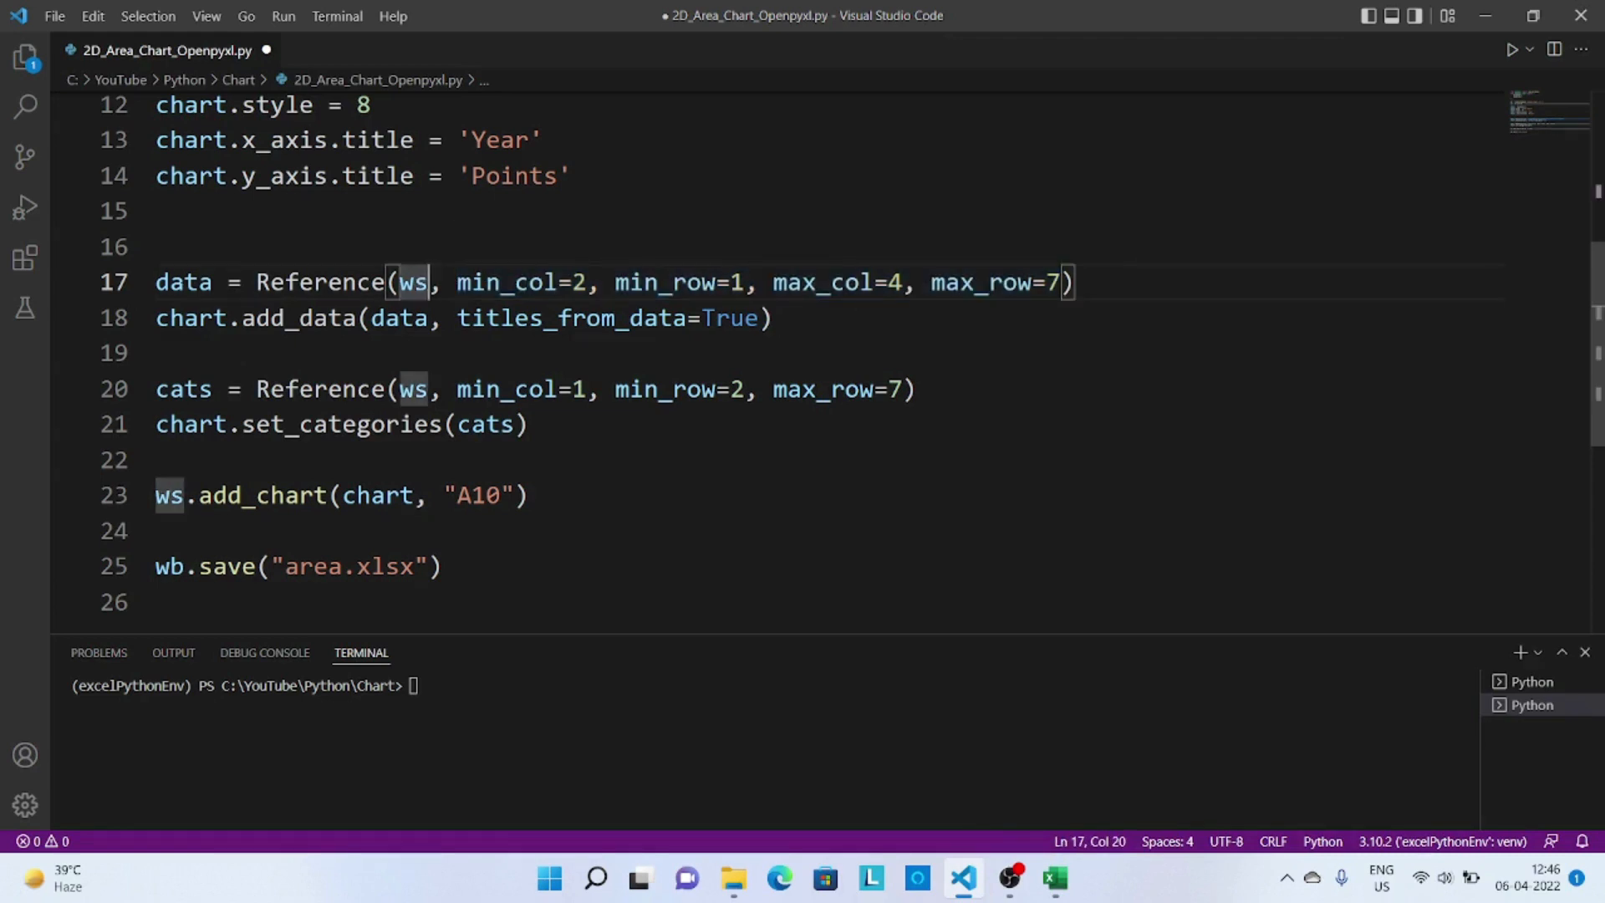
double_click(184, 281)
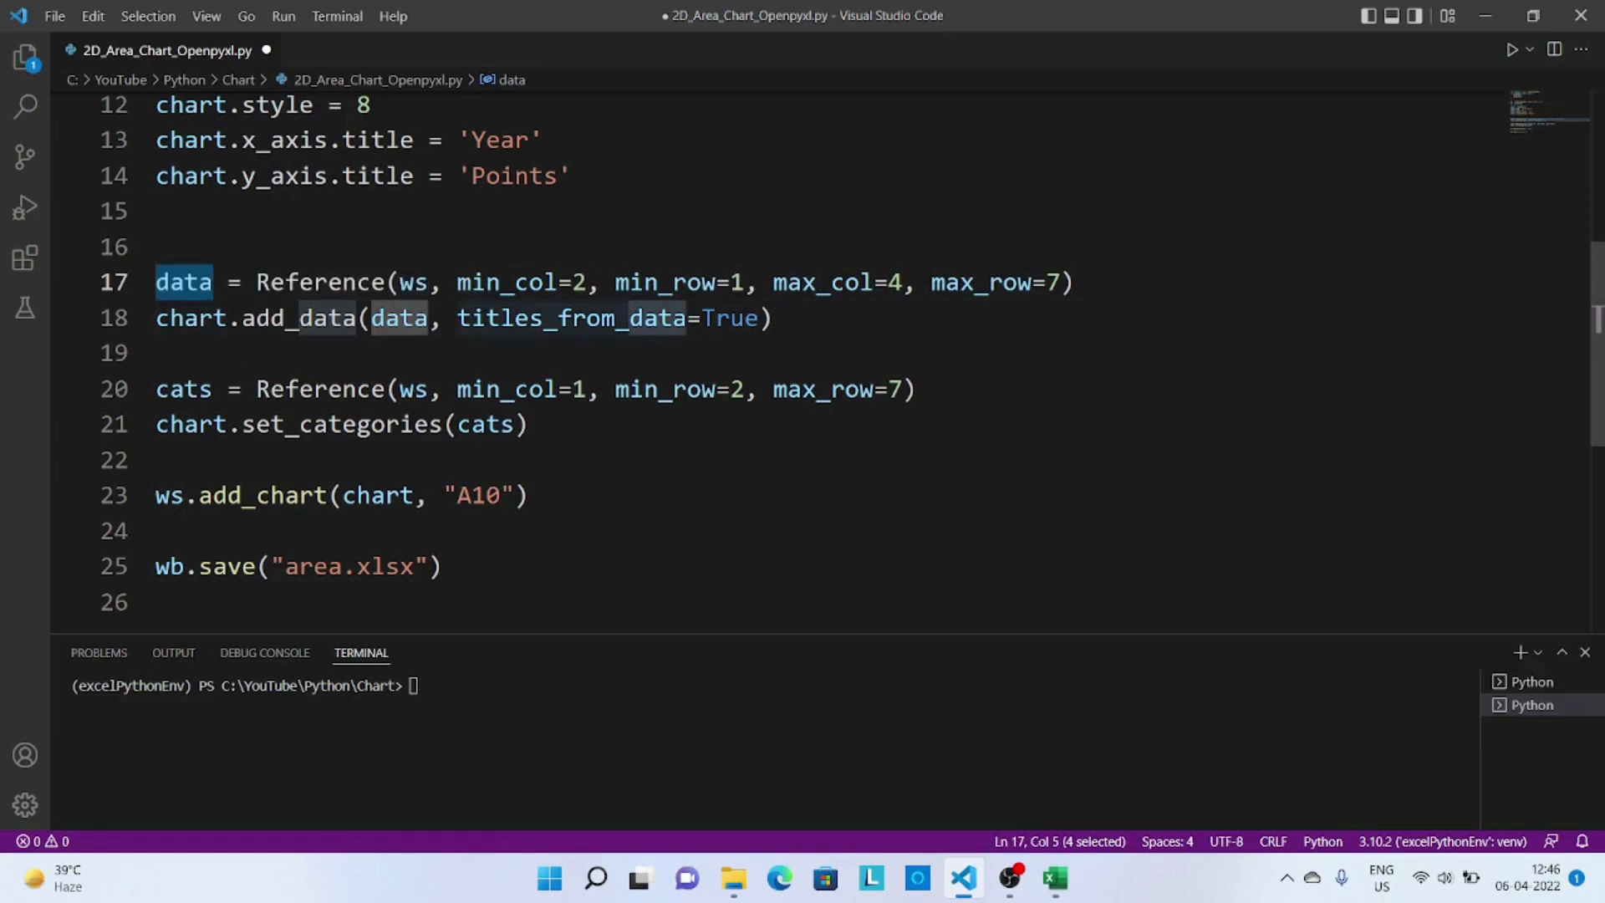
double_click(572, 318)
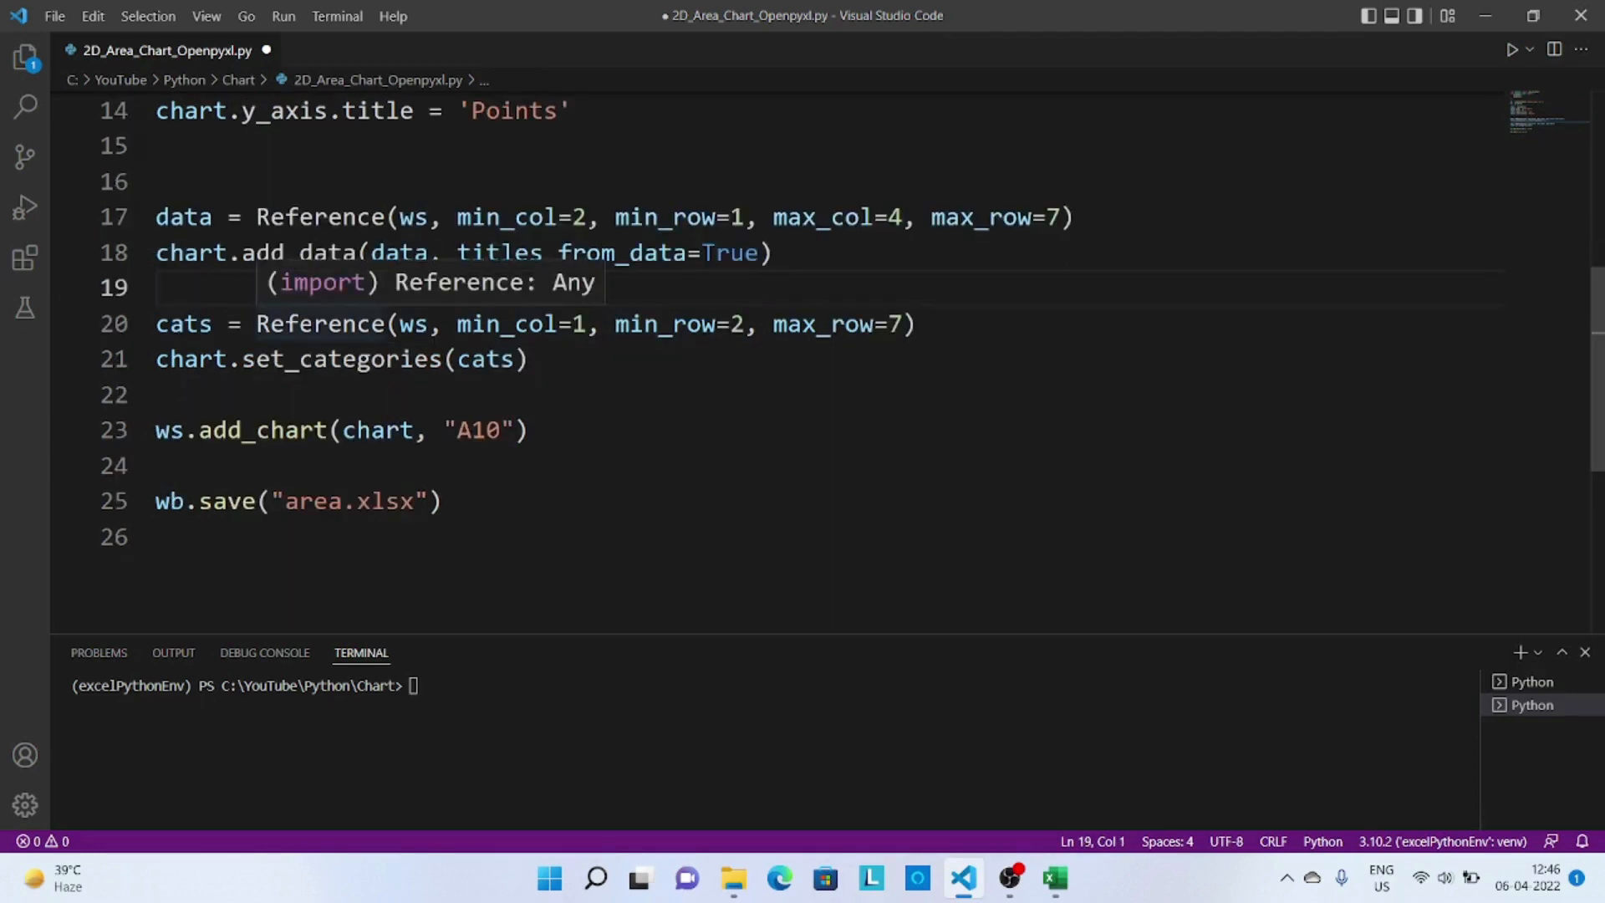
double_click(319, 323)
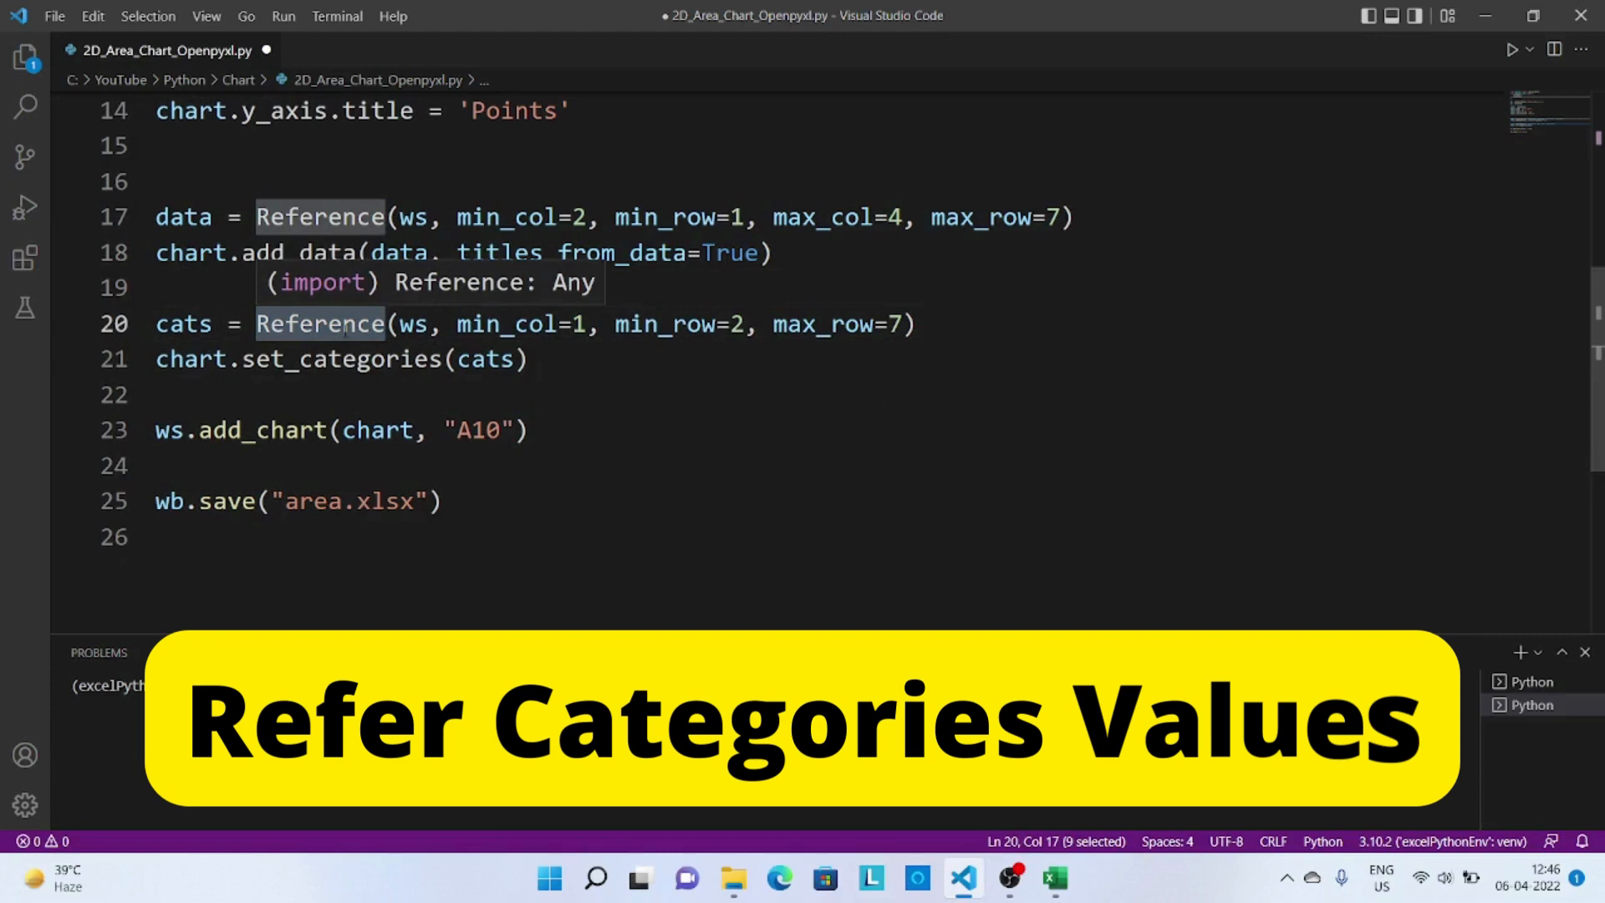
left_click(361, 652)
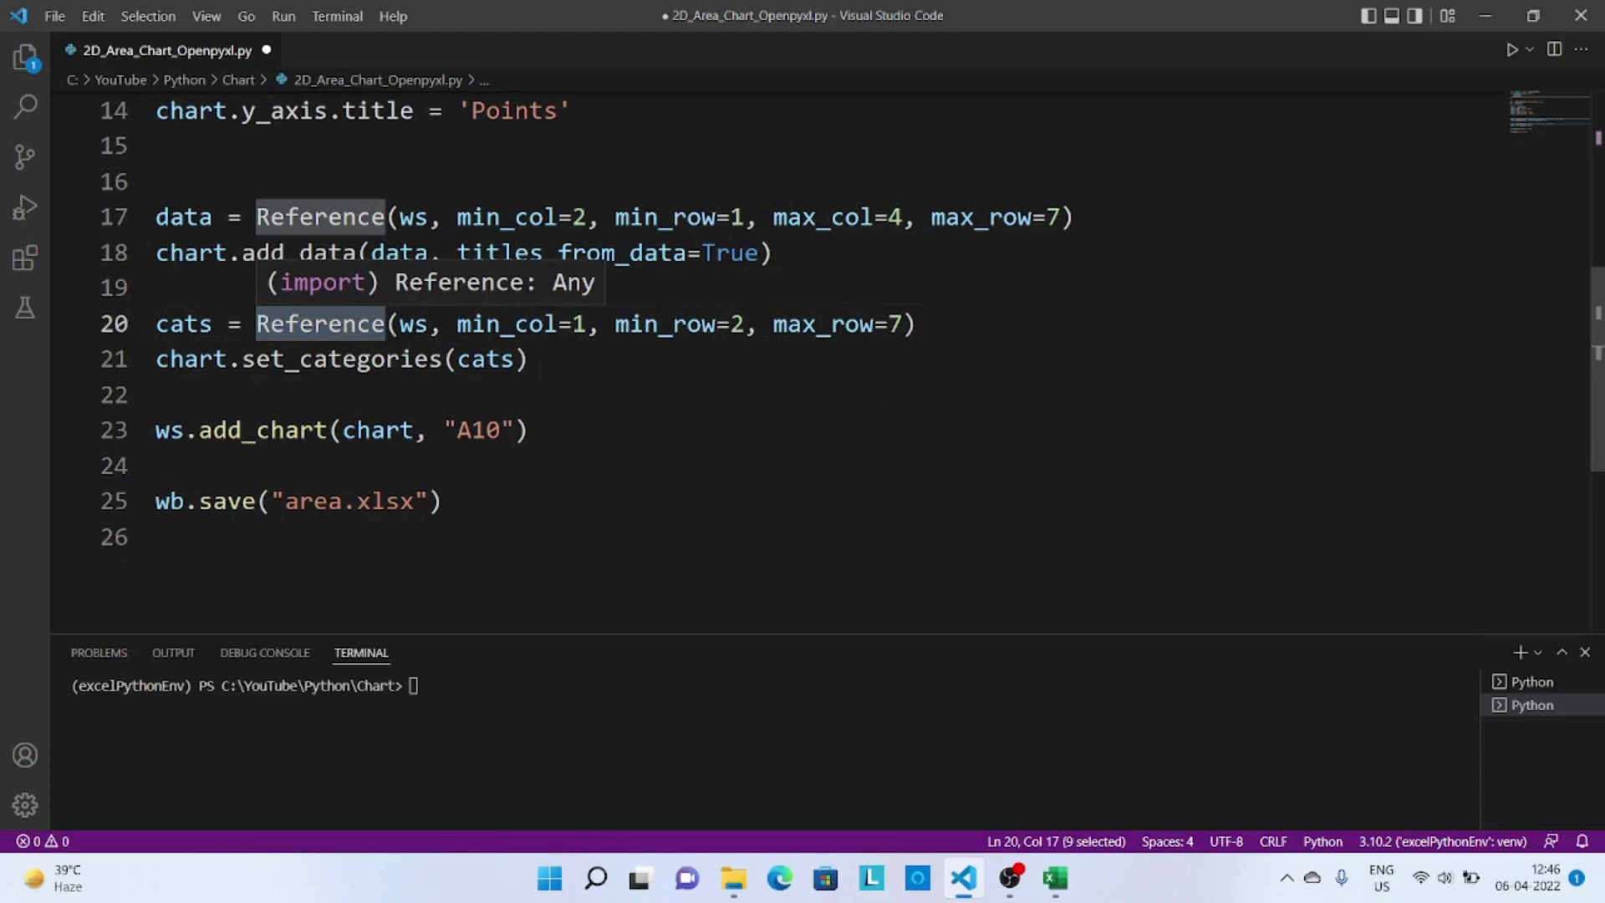
double_click(413, 322)
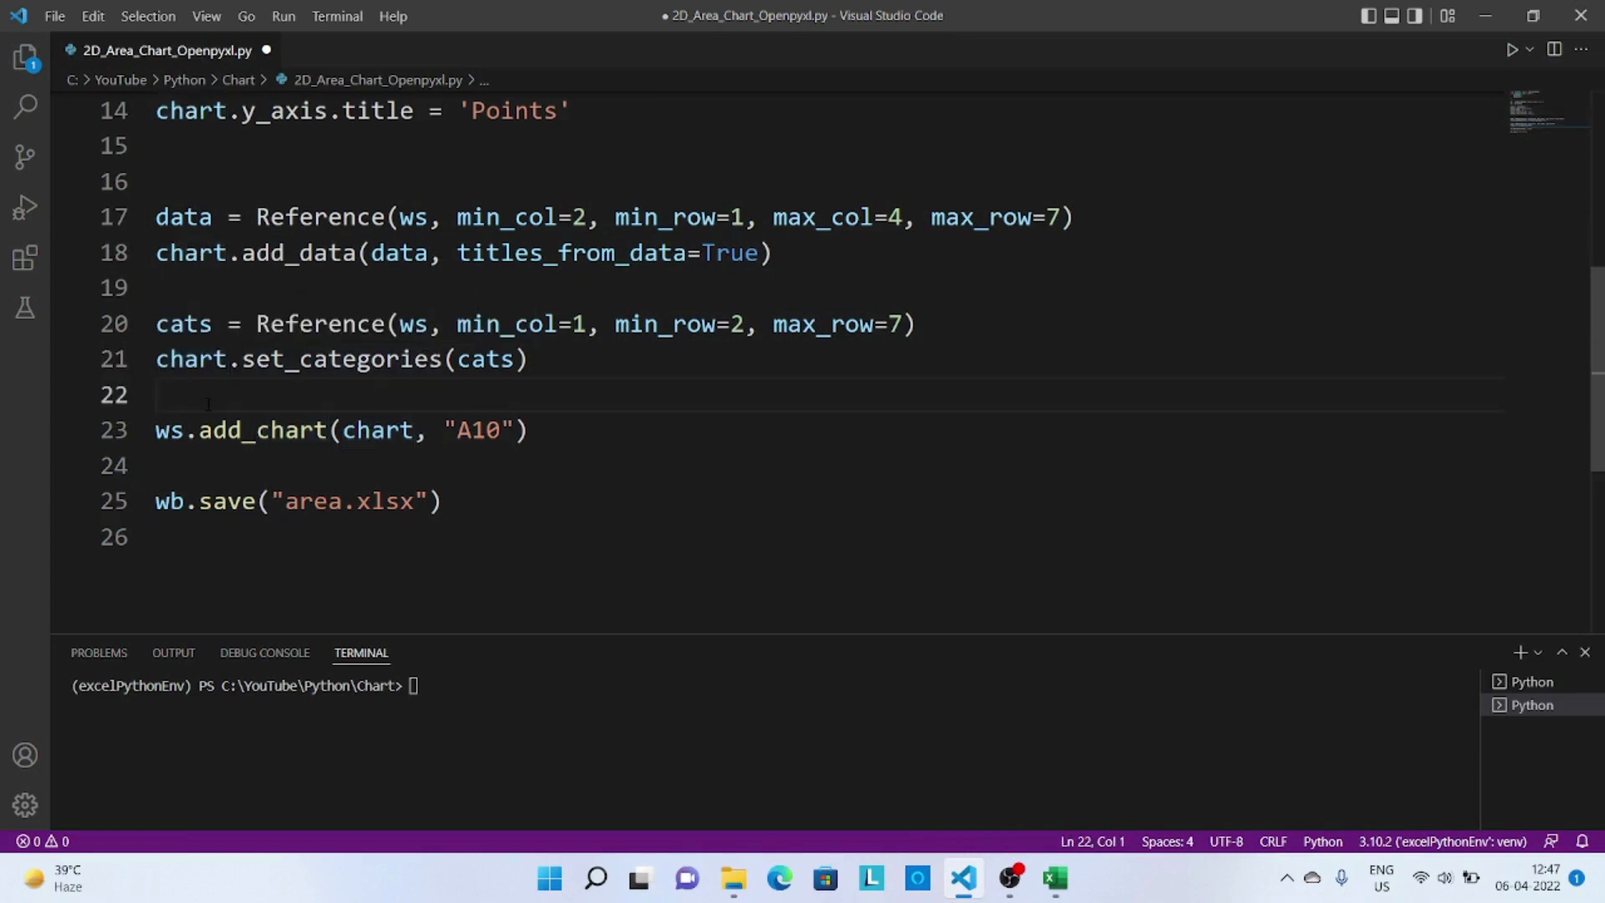
mouse_move(259, 429)
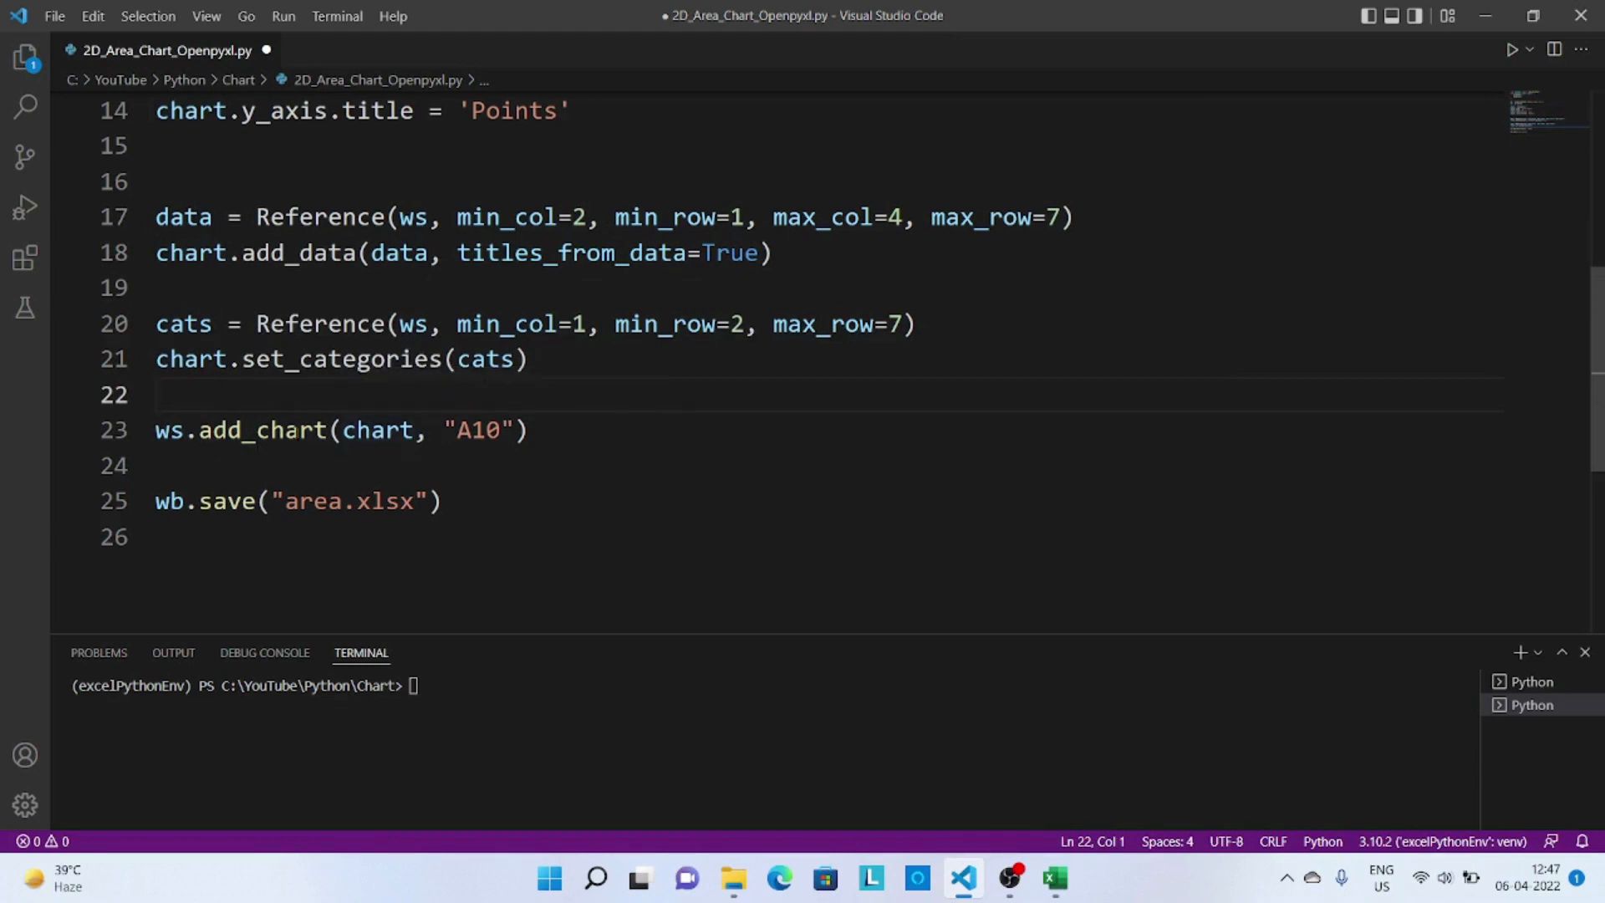
double_click(376, 429)
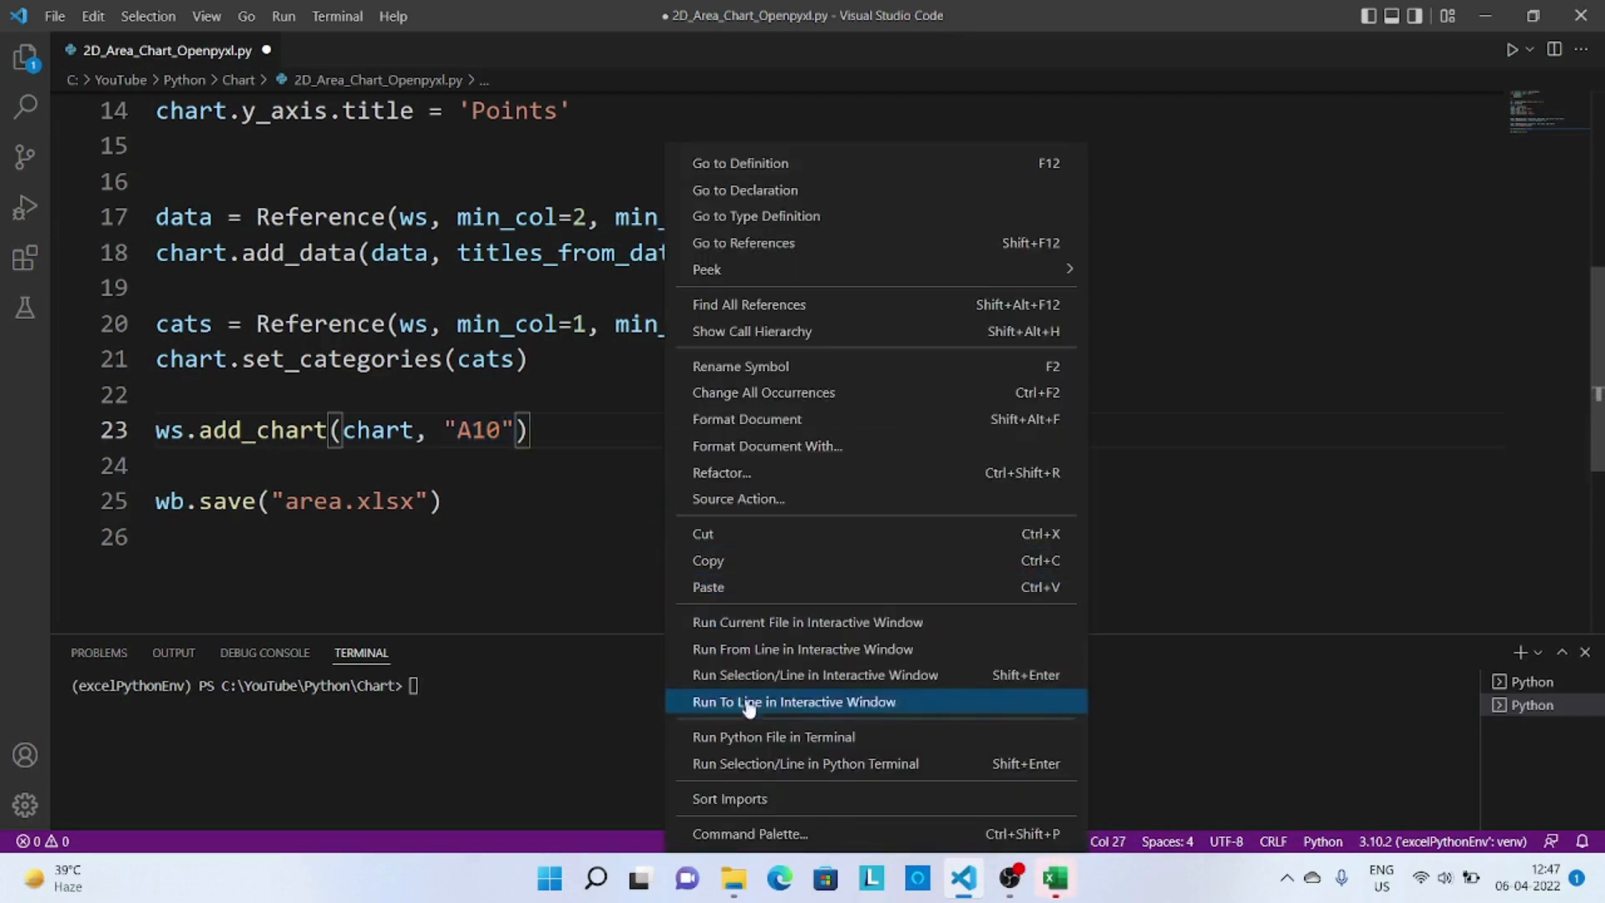
- Run the script in the terminal and open the generated area.xlsx from the Chart folder
left_click(772, 735)
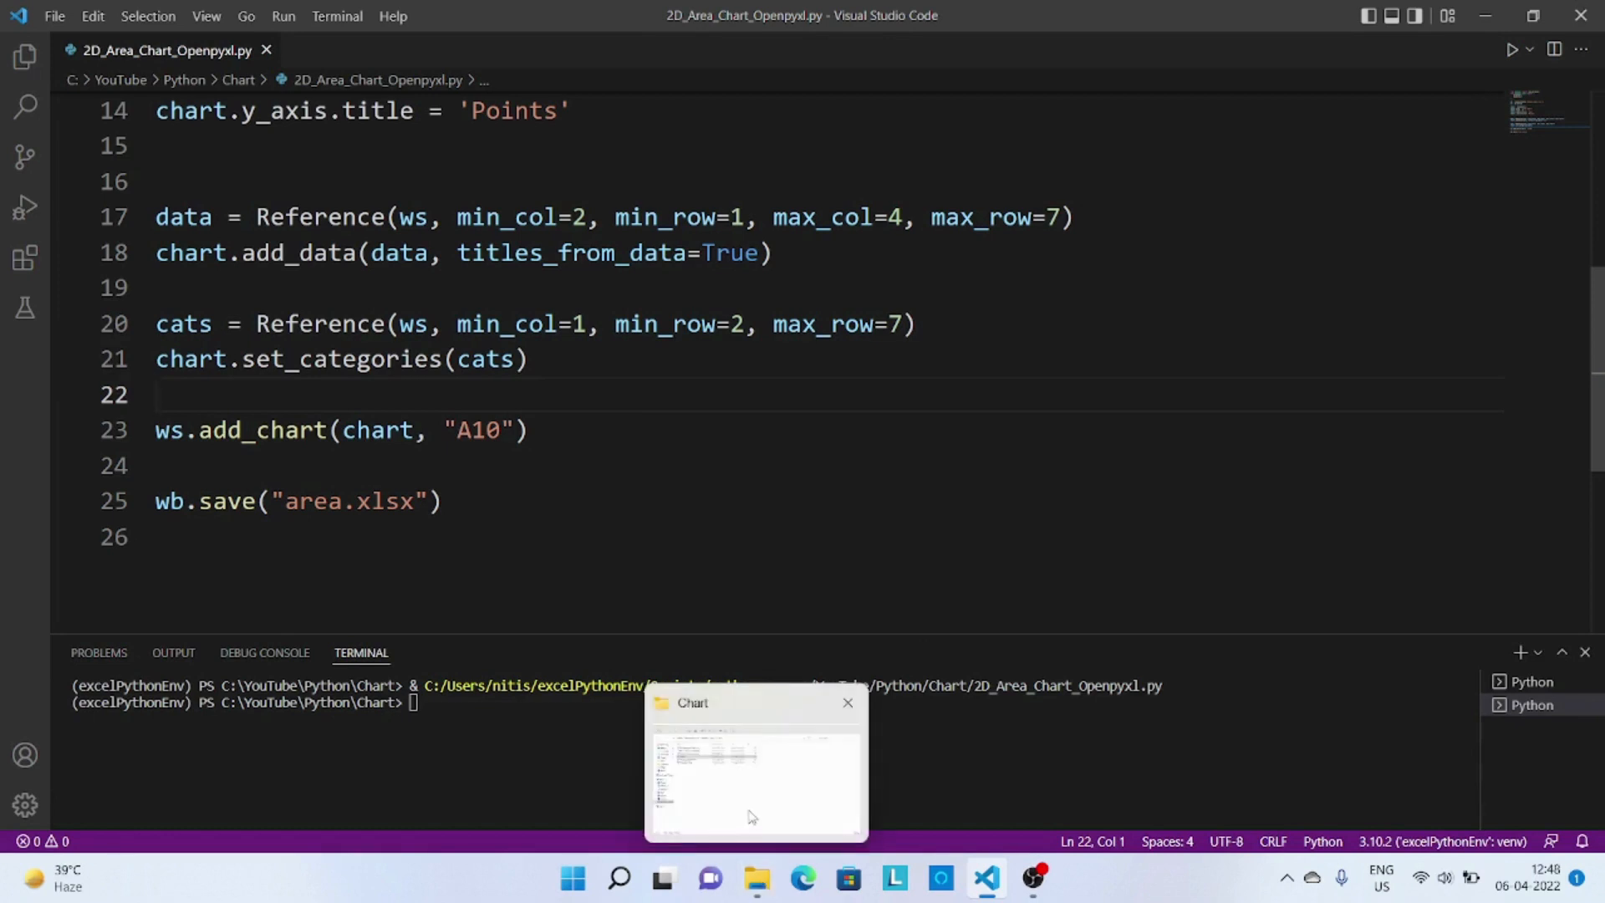
left_click(756, 767)
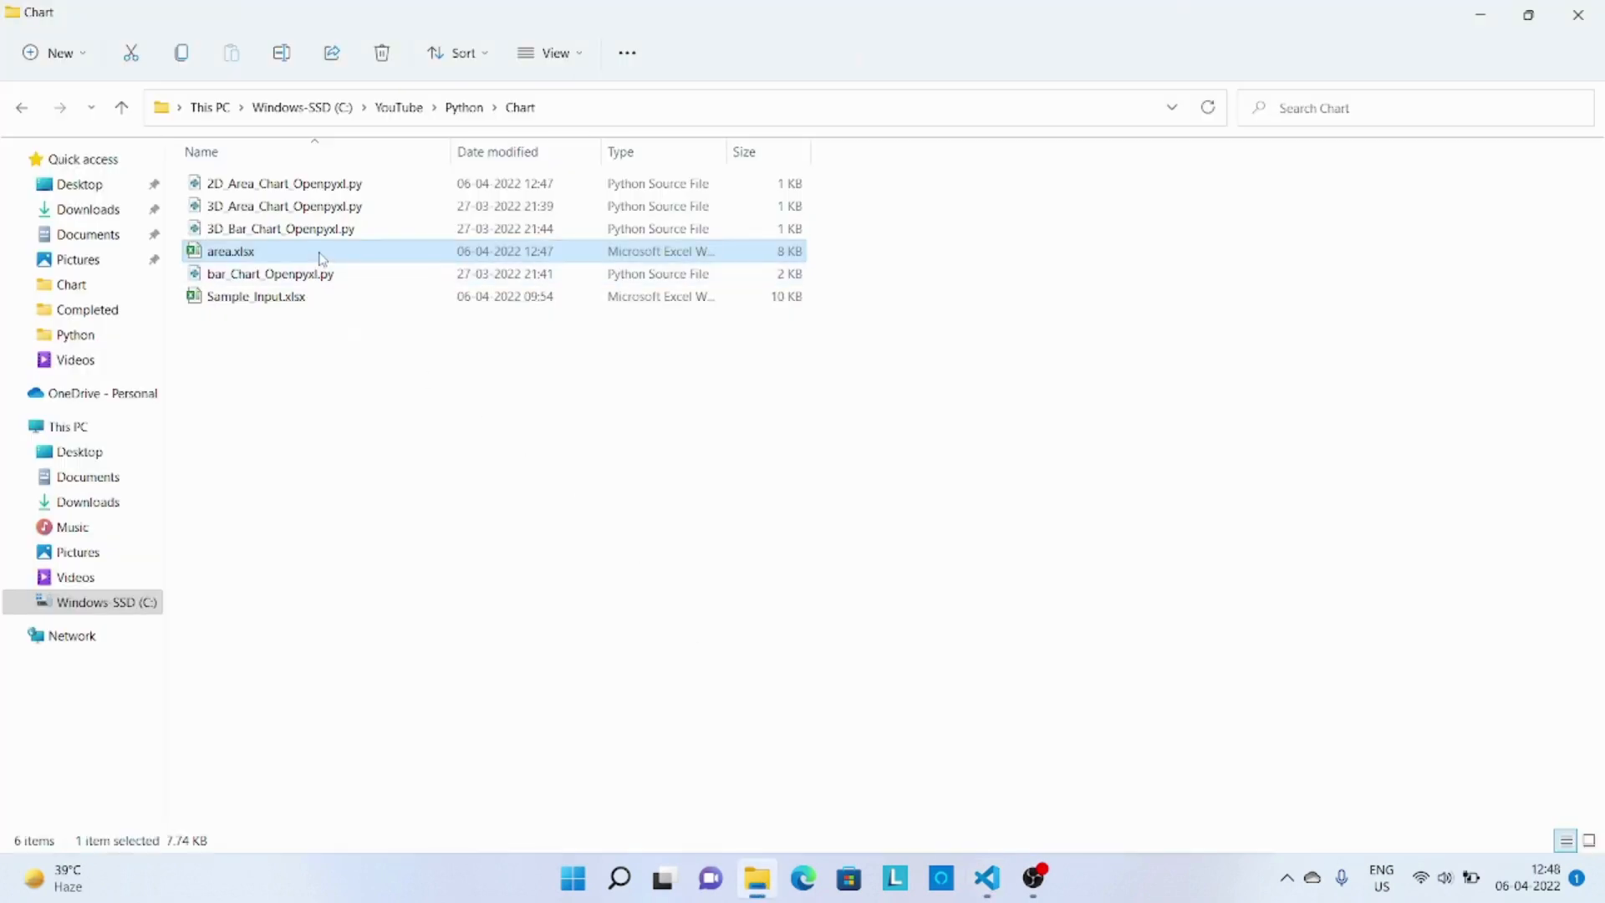
mouse_move(291, 256)
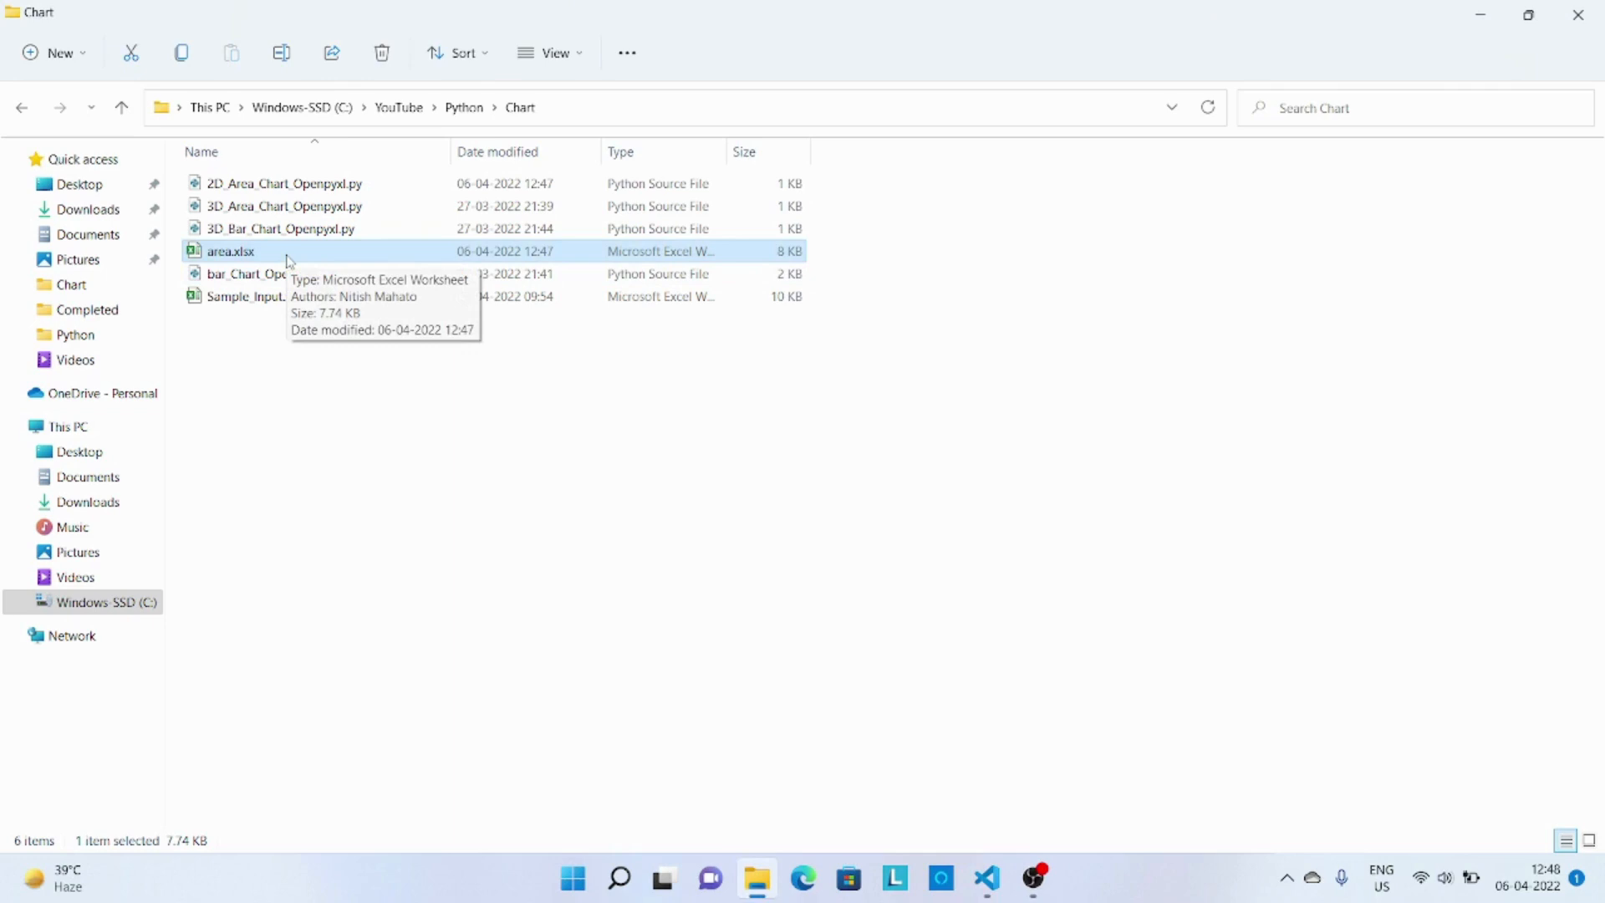
double_click(231, 251)
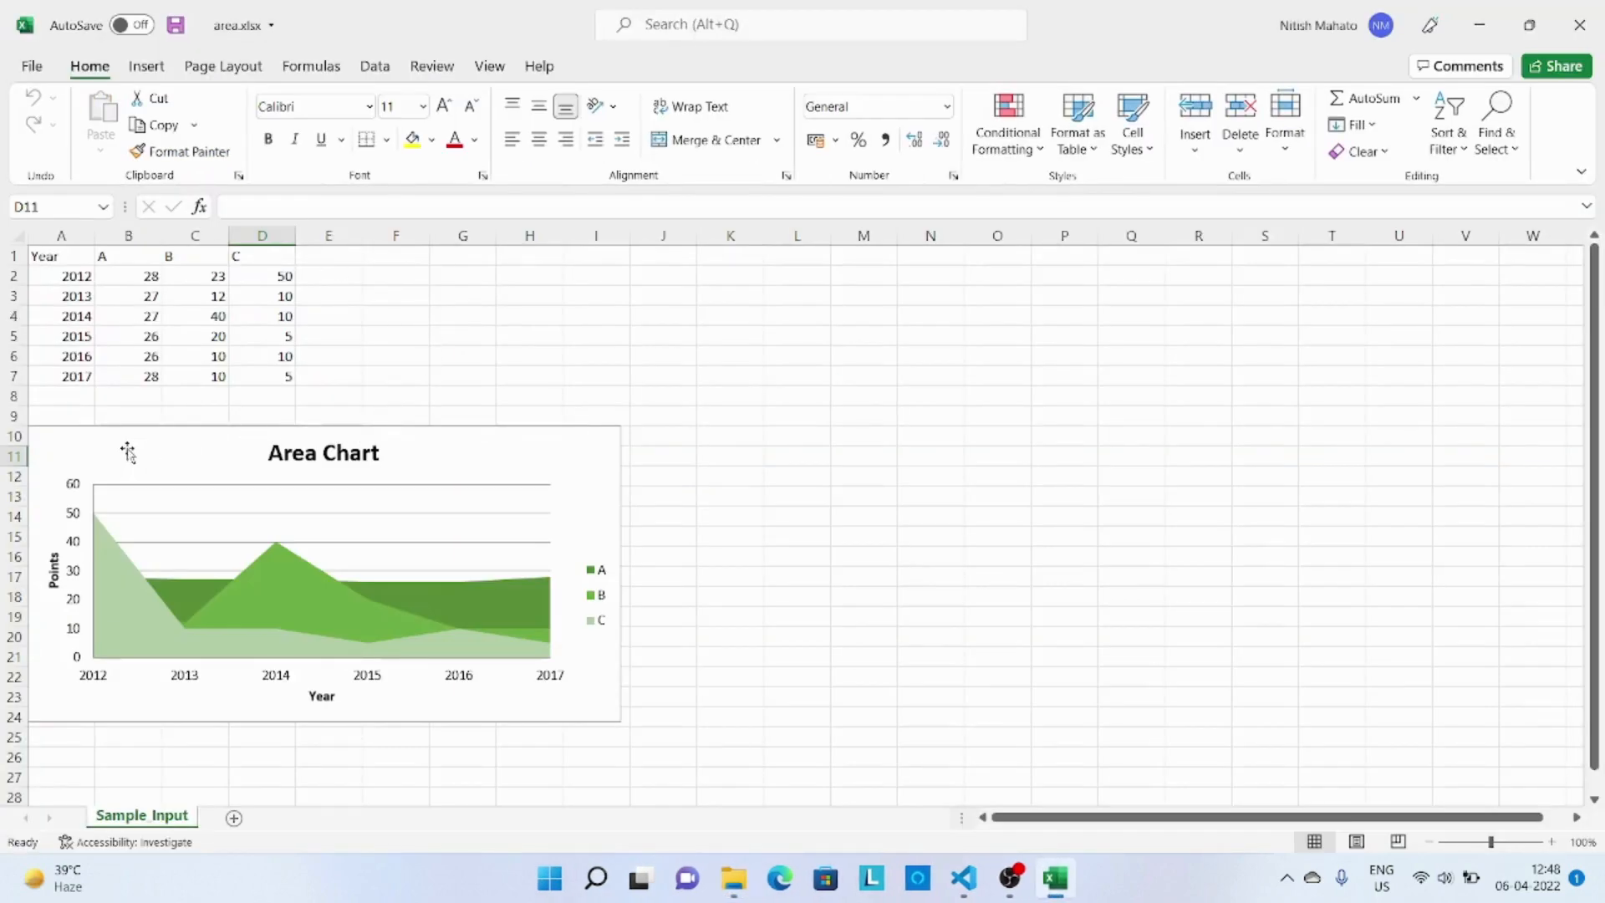
left_click(323, 563)
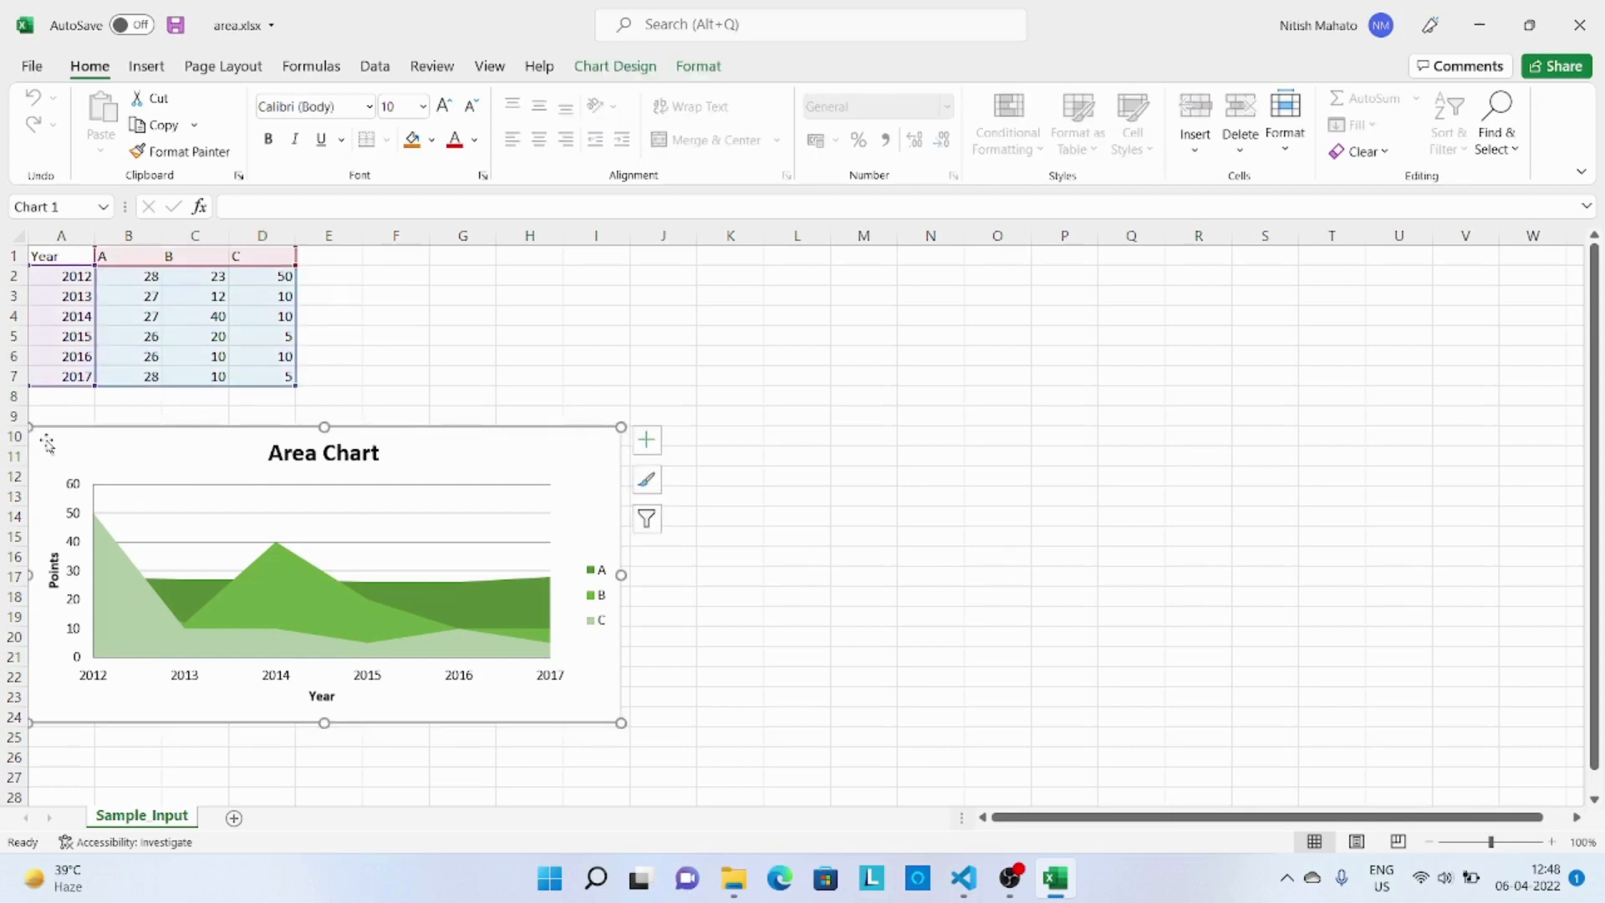
mouse_move(48, 441)
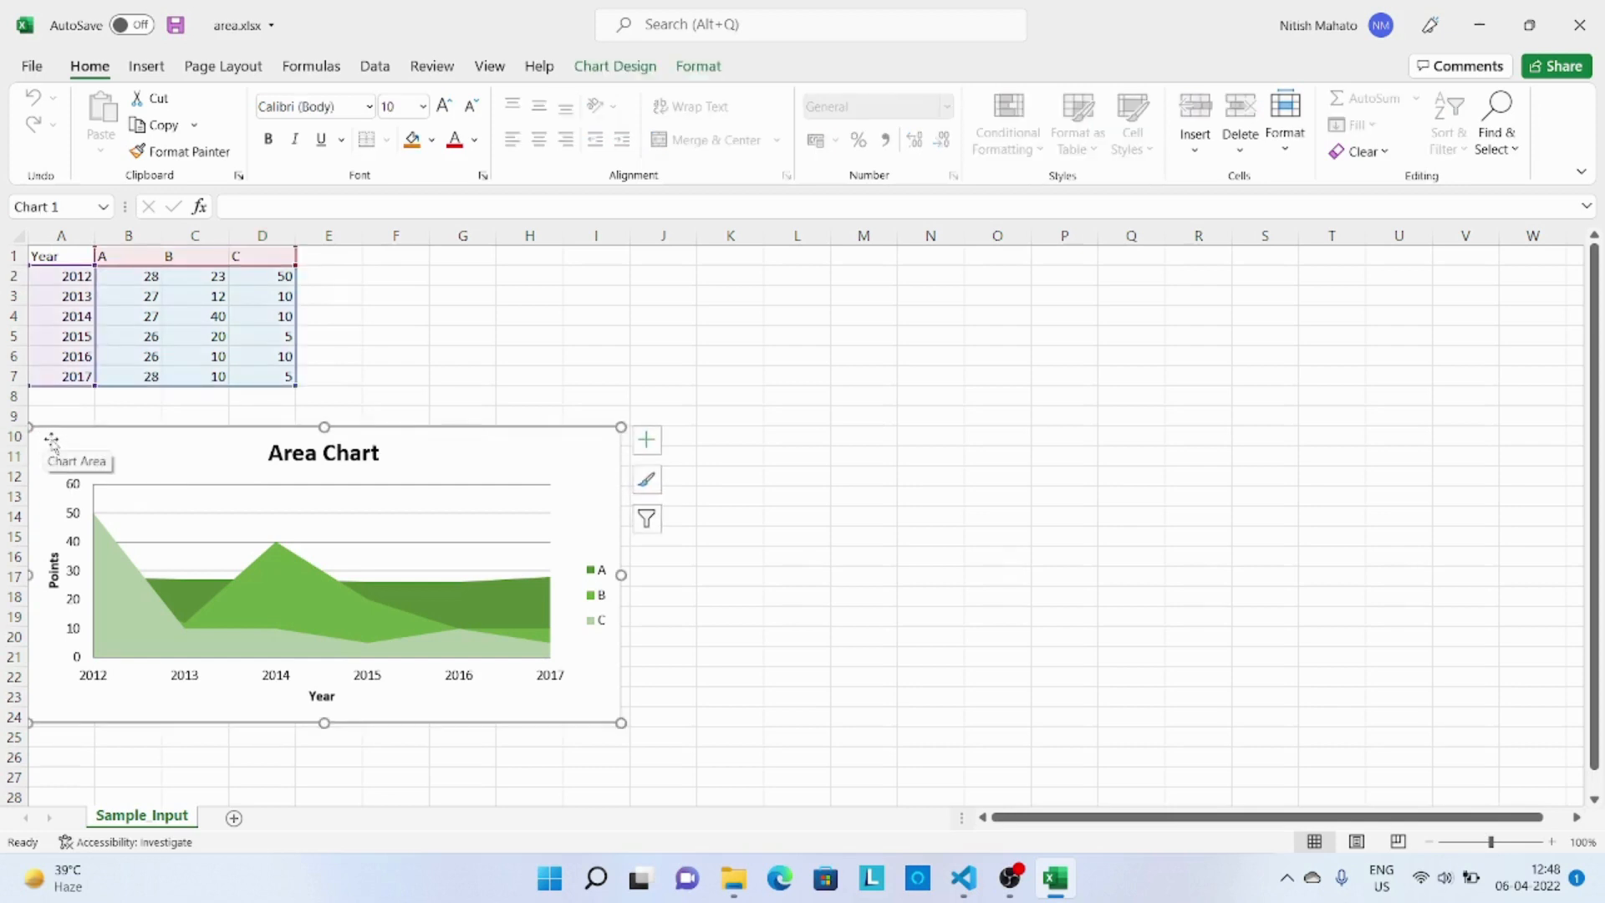